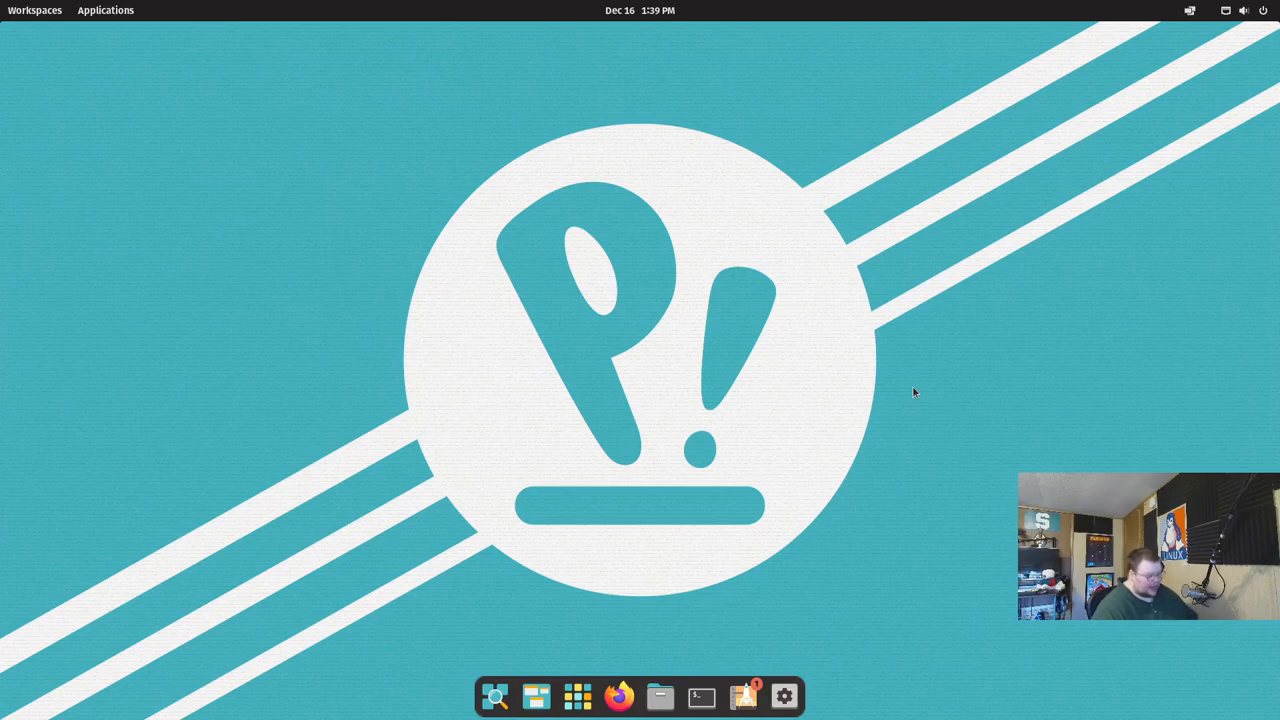
mouse_move(603, 370)
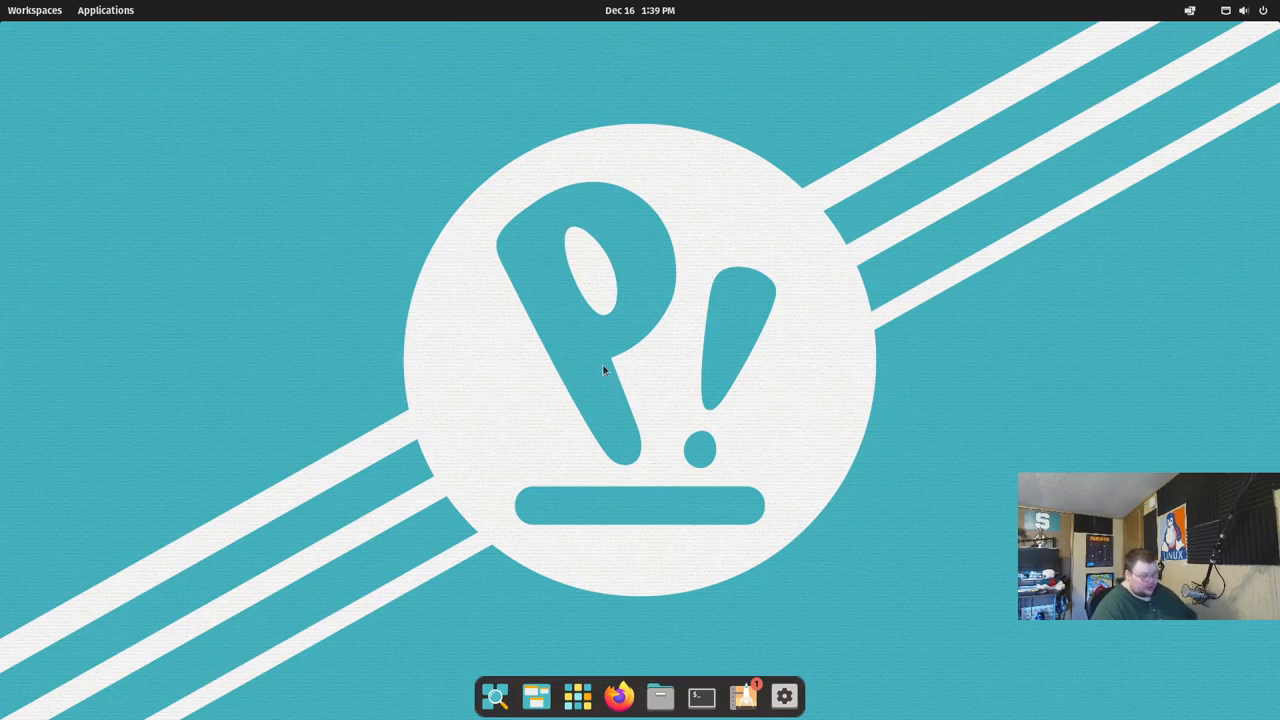
mouse_move(700, 483)
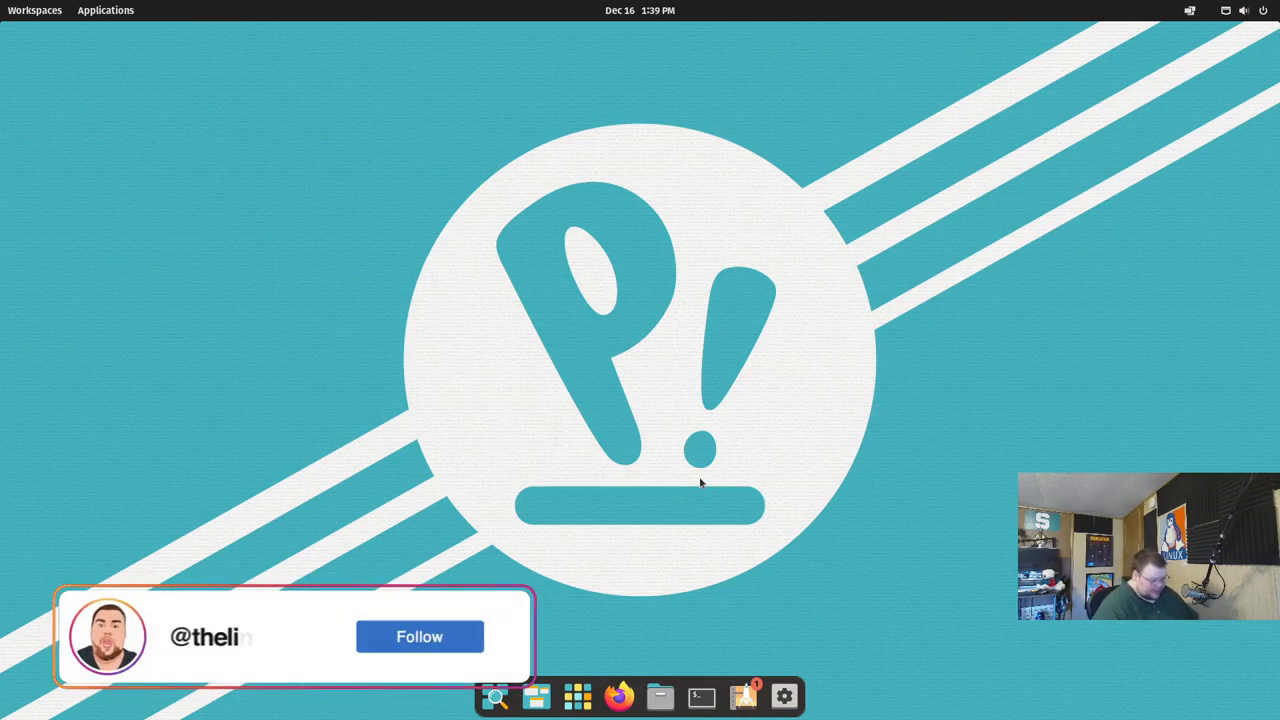
Step: Browse the Utilities folder, cancel a new app folder, then show System apps like Disks
click(419, 636)
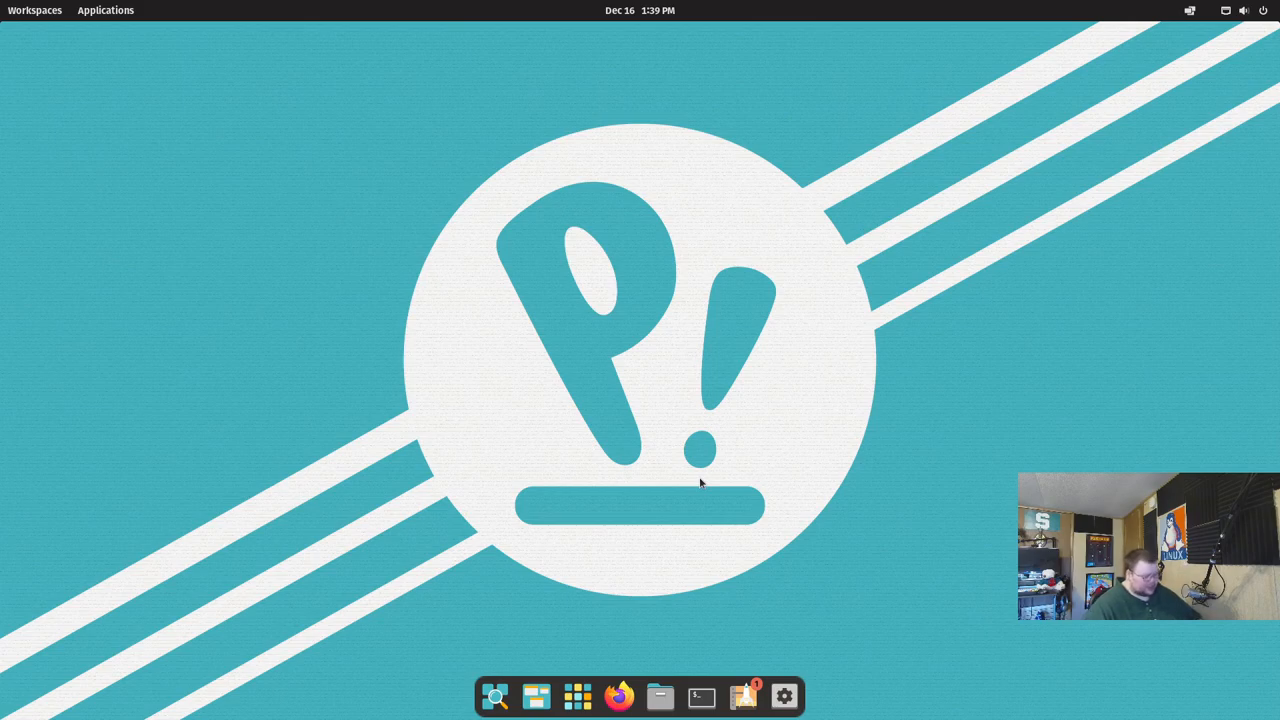
mouse_move(560, 685)
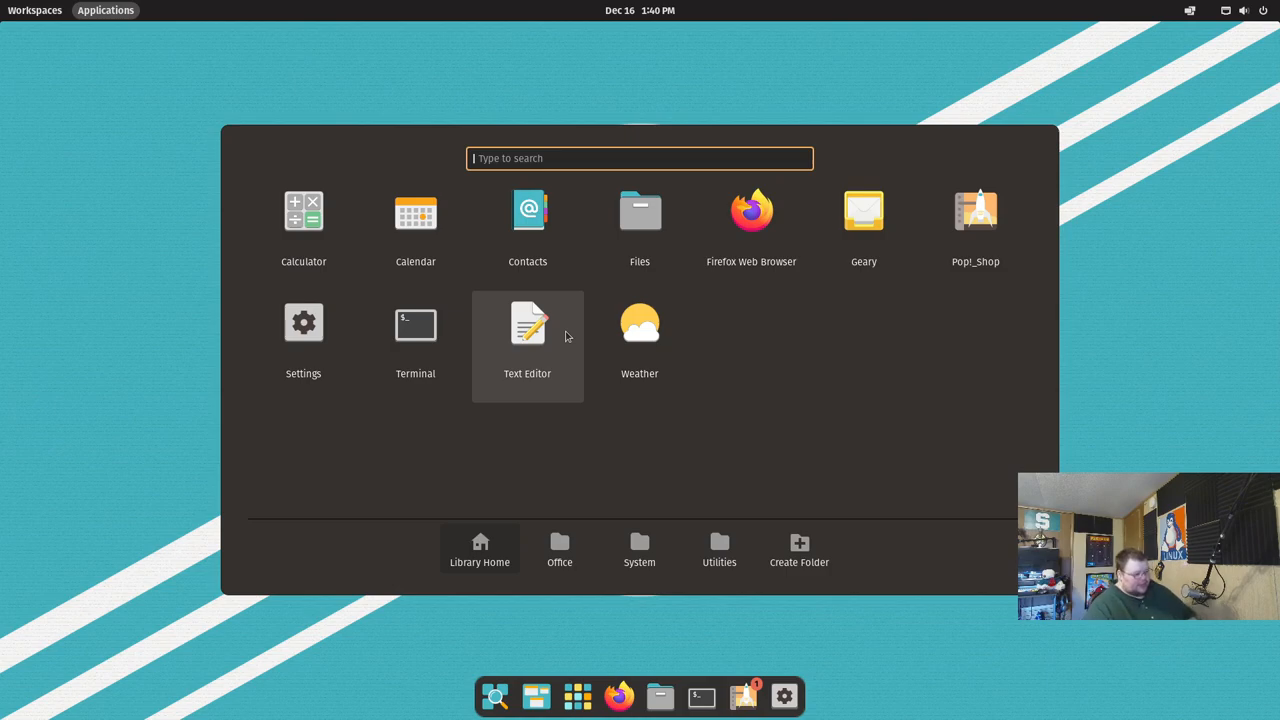
mouse_move(463, 523)
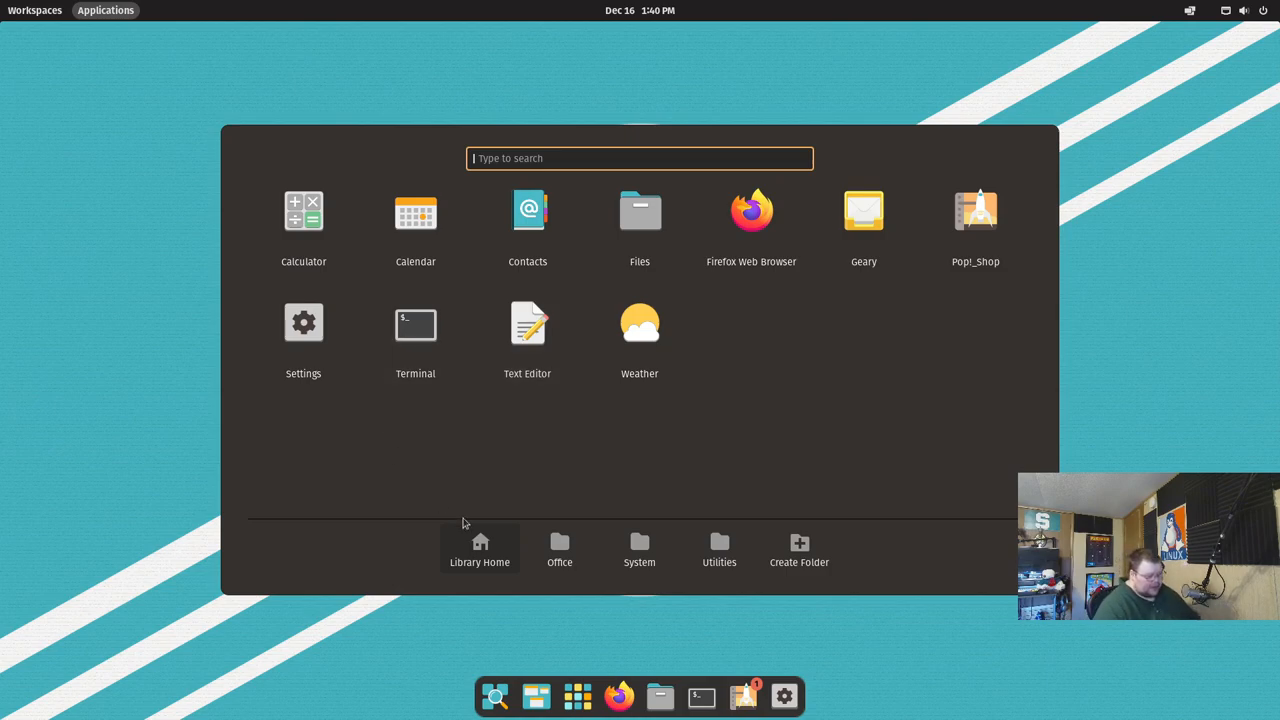
click(719, 550)
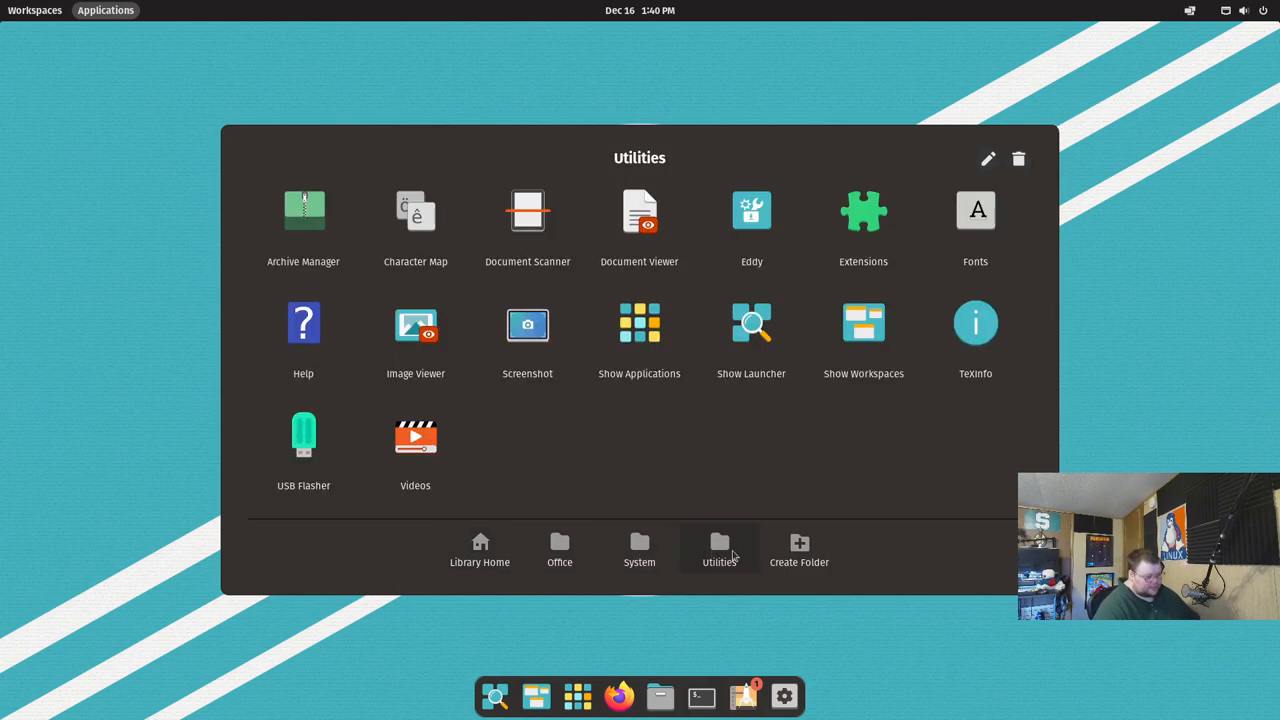
click(799, 550)
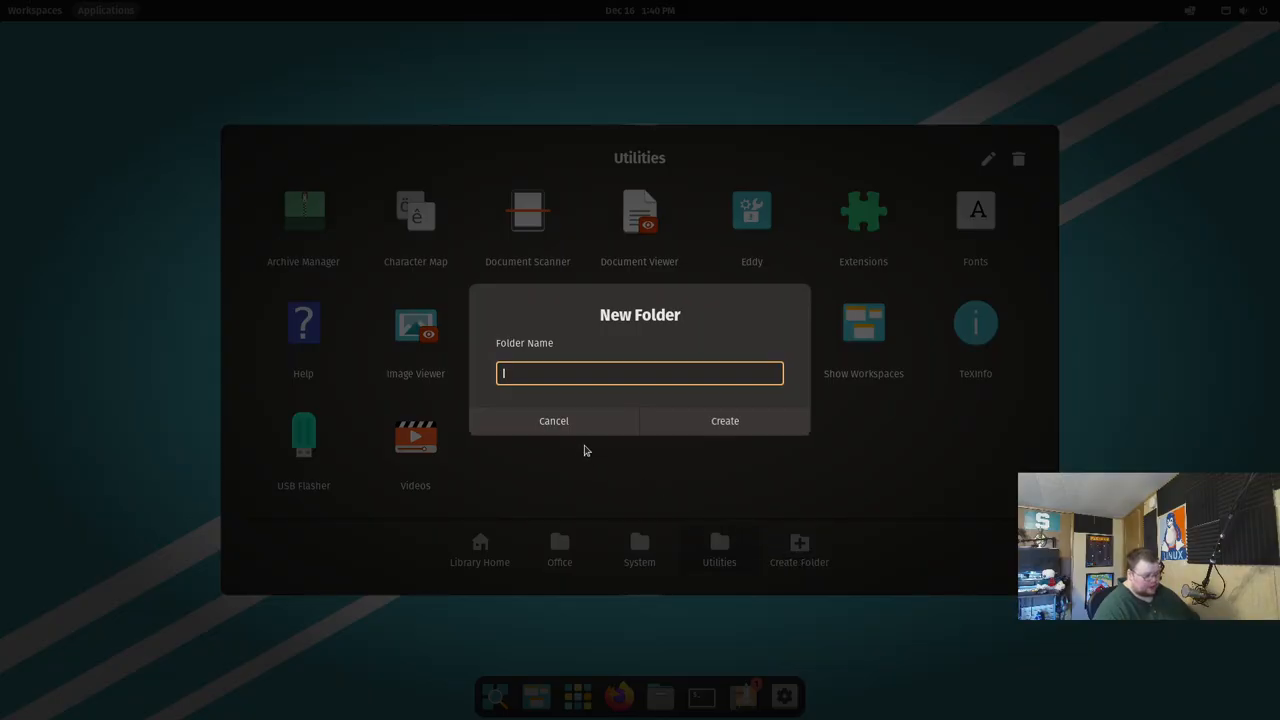
click(553, 420)
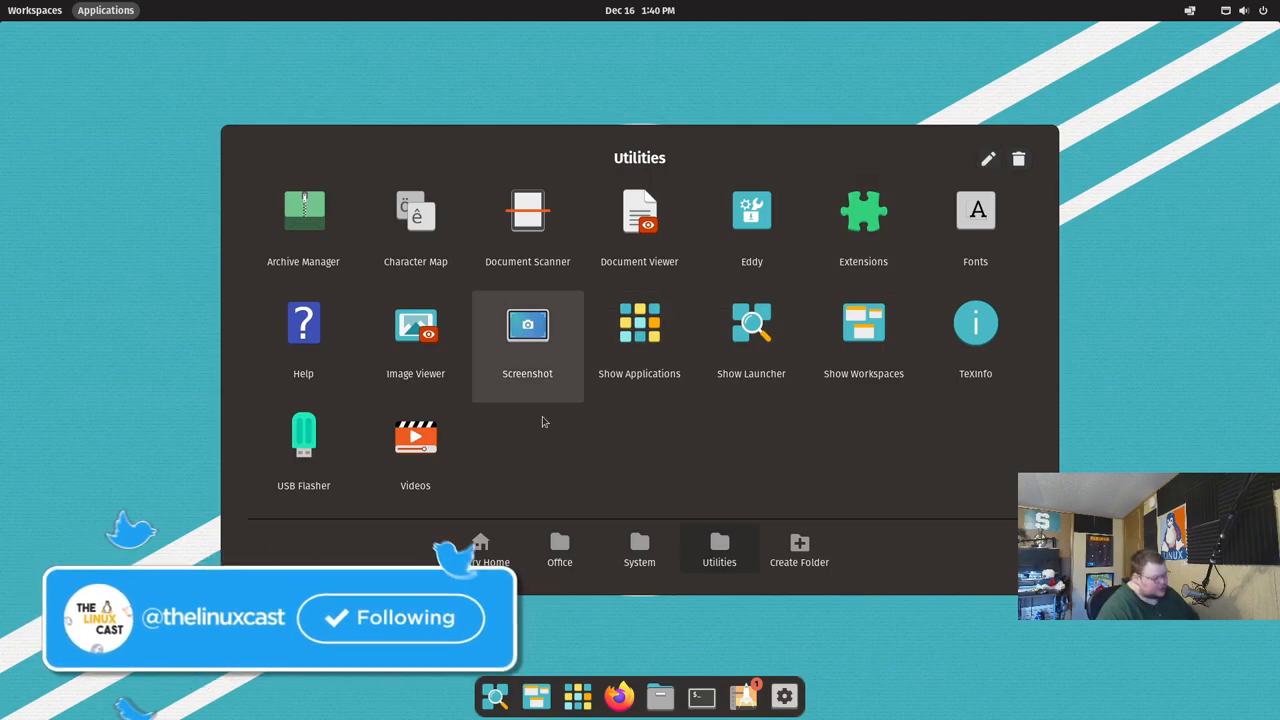
click(639, 548)
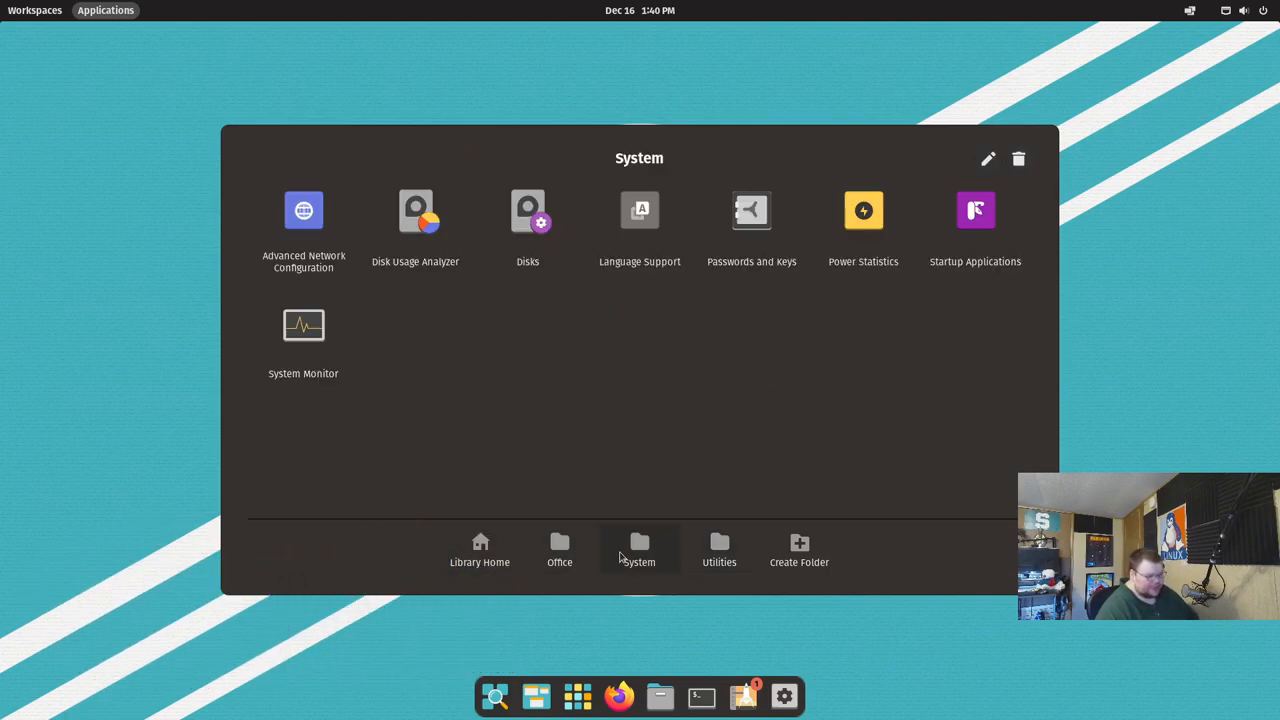
mouse_move(559, 550)
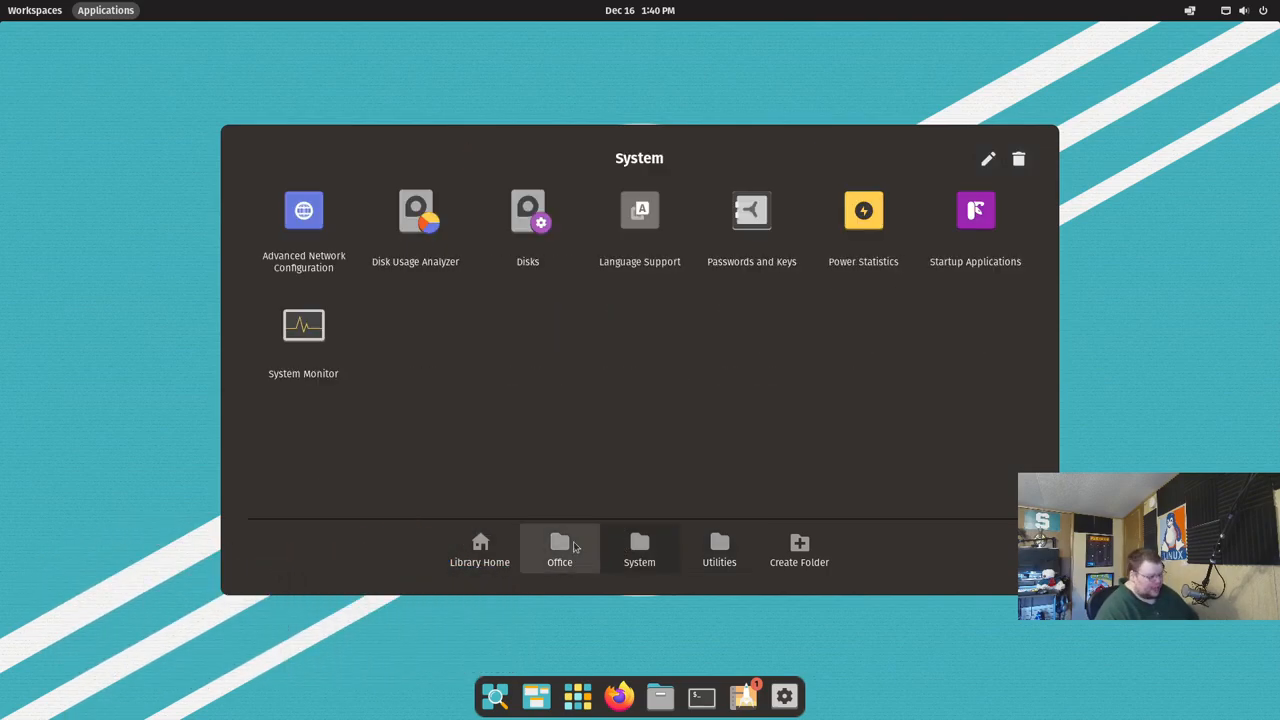
click(987, 159)
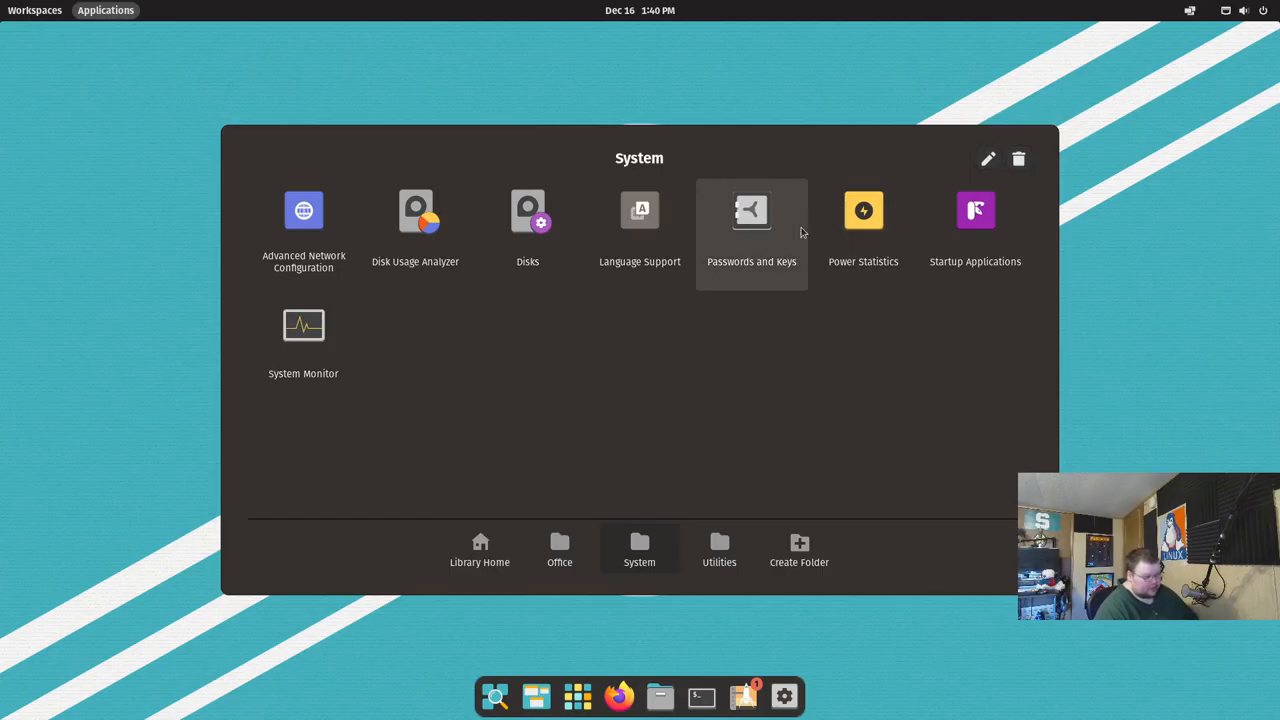
mouse_move(770, 235)
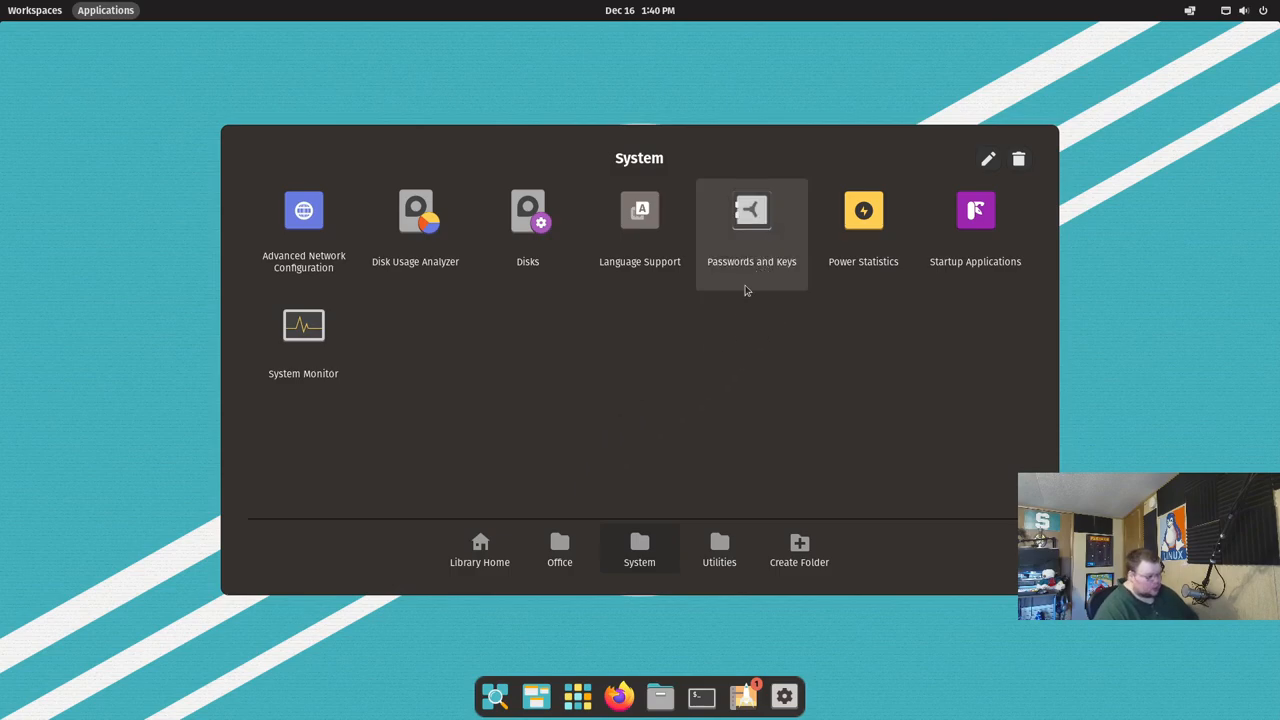
Step: Return the Application Library to its home view listing Calculator, Files, Firefox and Terminal
click(479, 550)
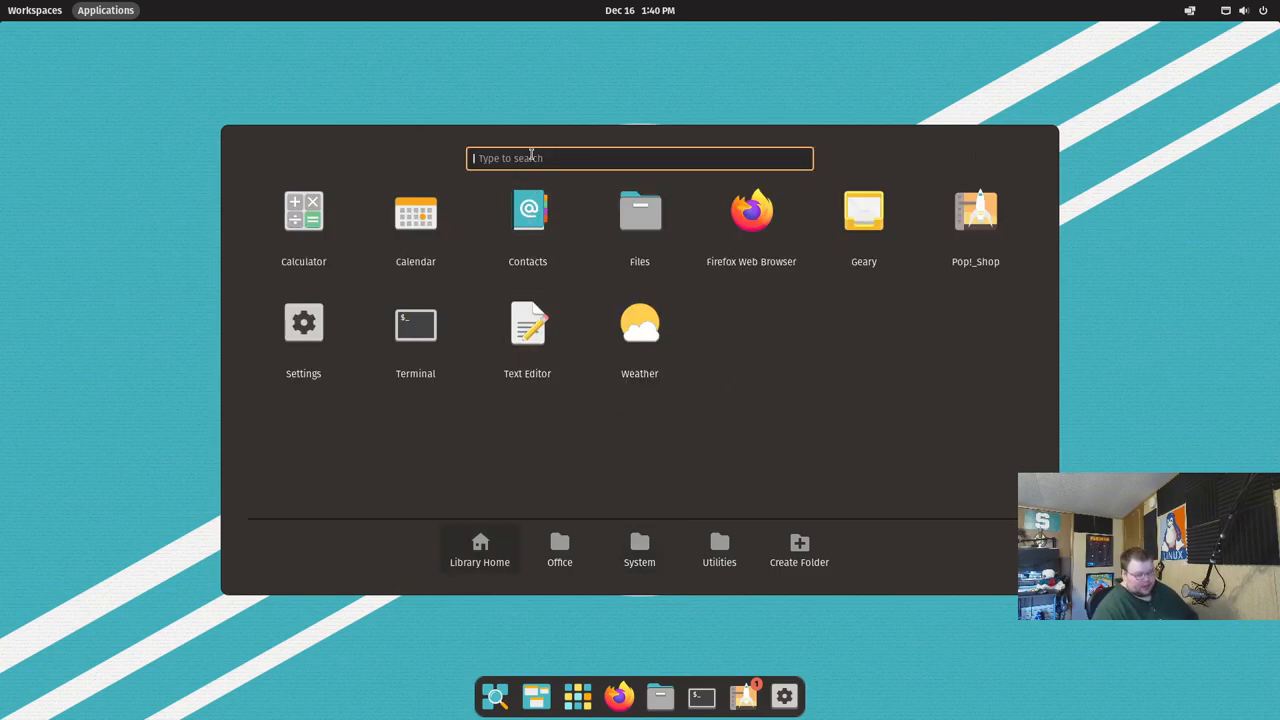
mouse_move(767, 490)
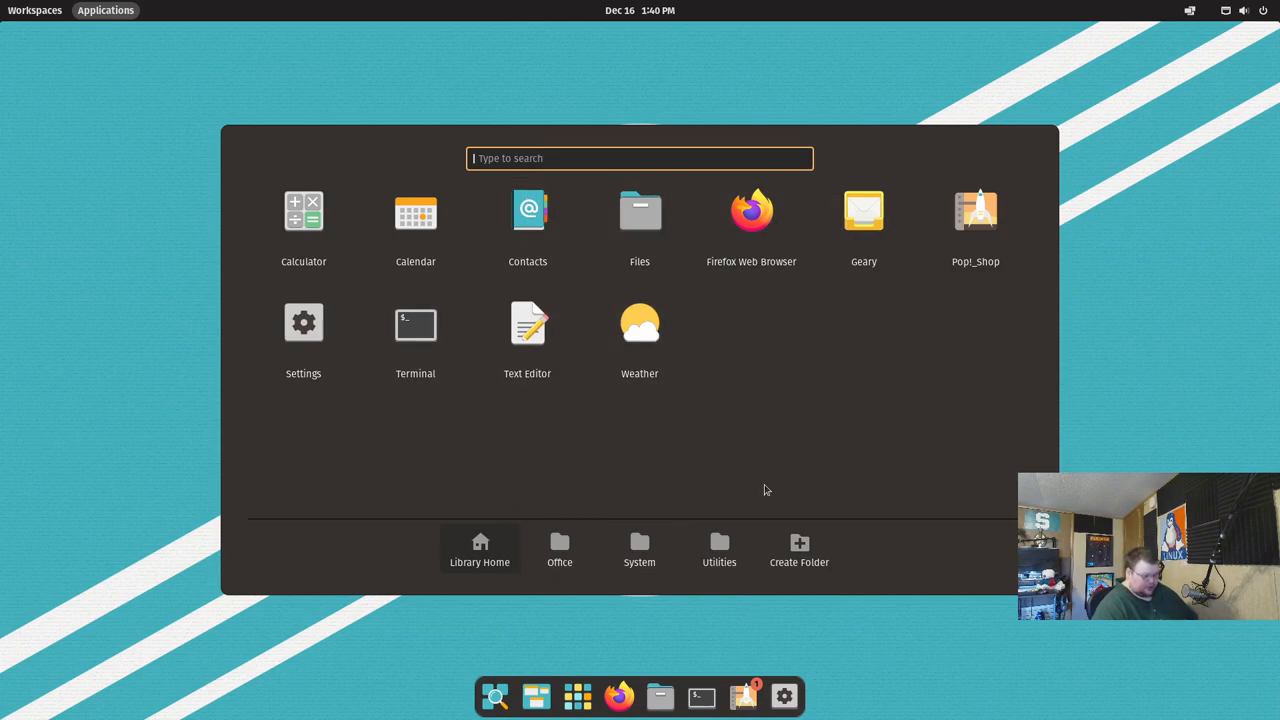
mouse_move(785, 477)
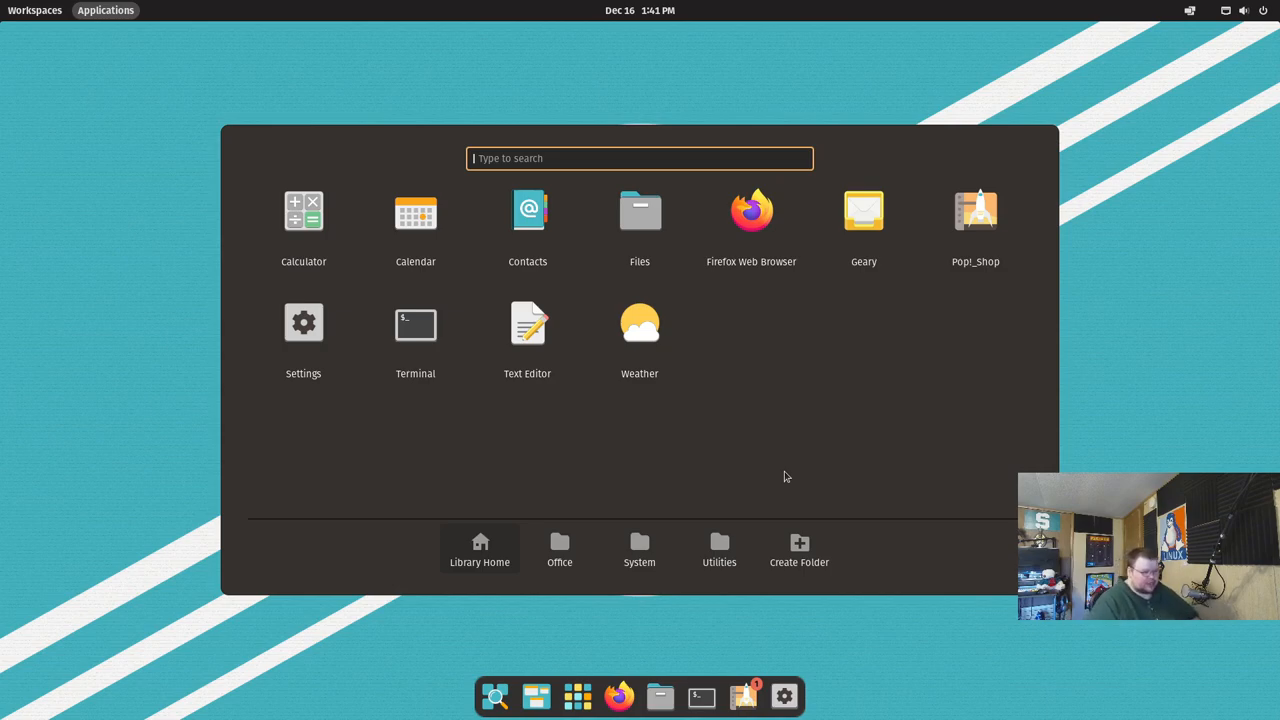
mouse_move(697, 446)
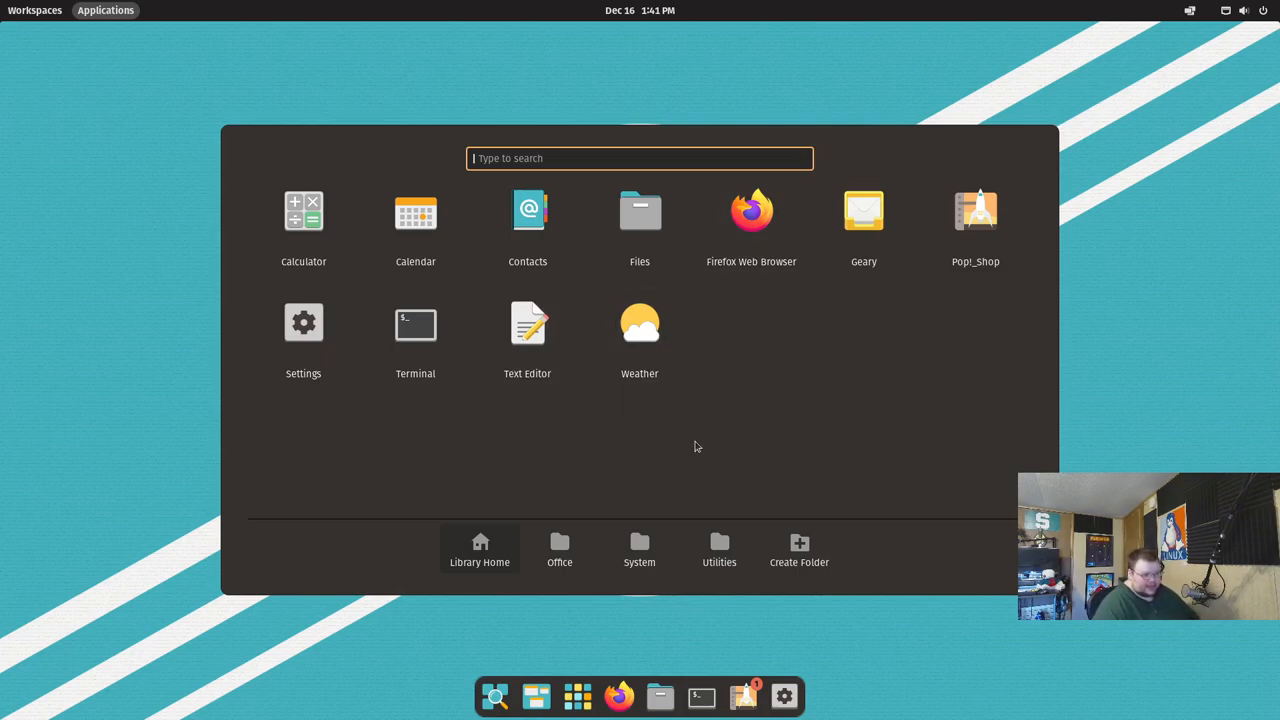
mouse_move(797, 439)
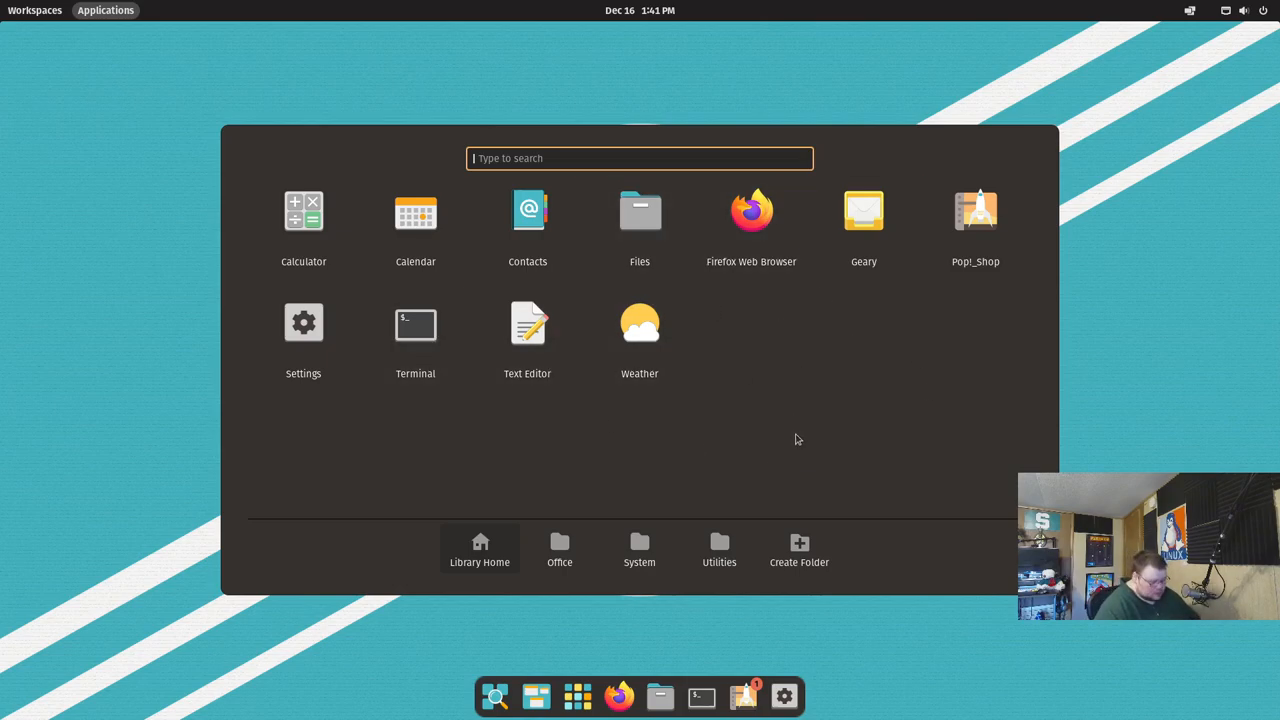
mouse_move(639, 550)
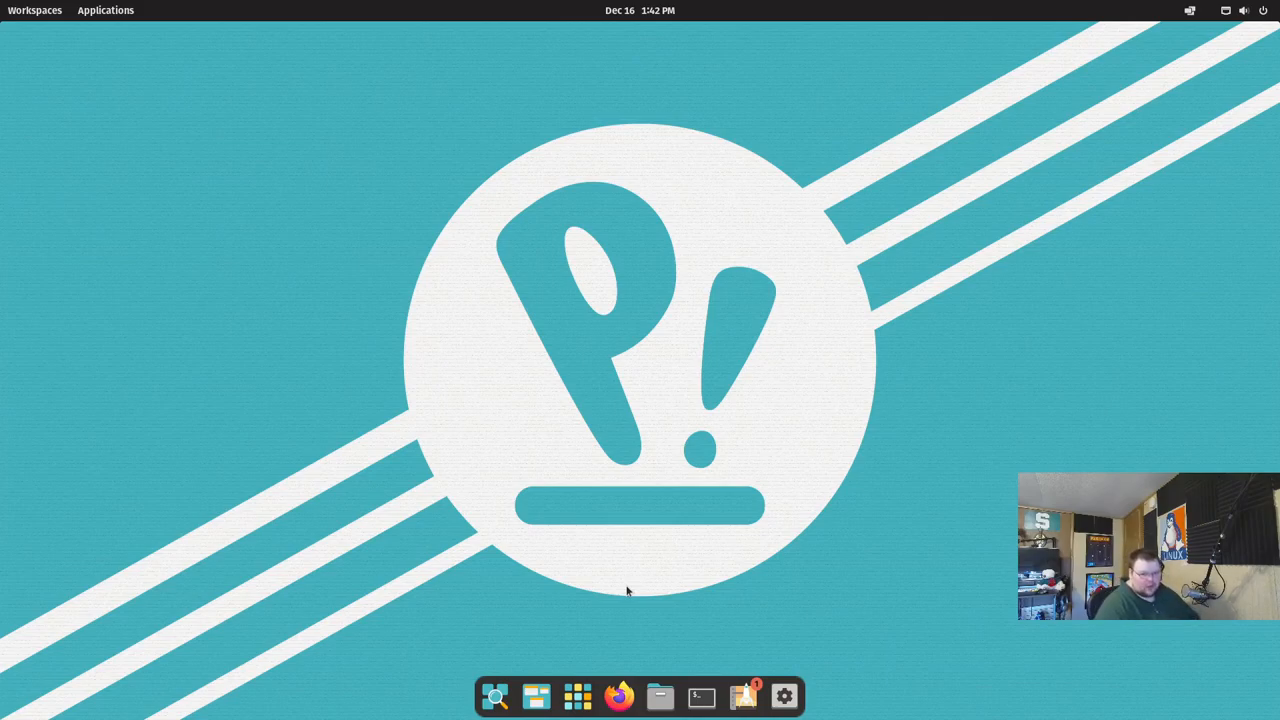
mouse_move(675, 493)
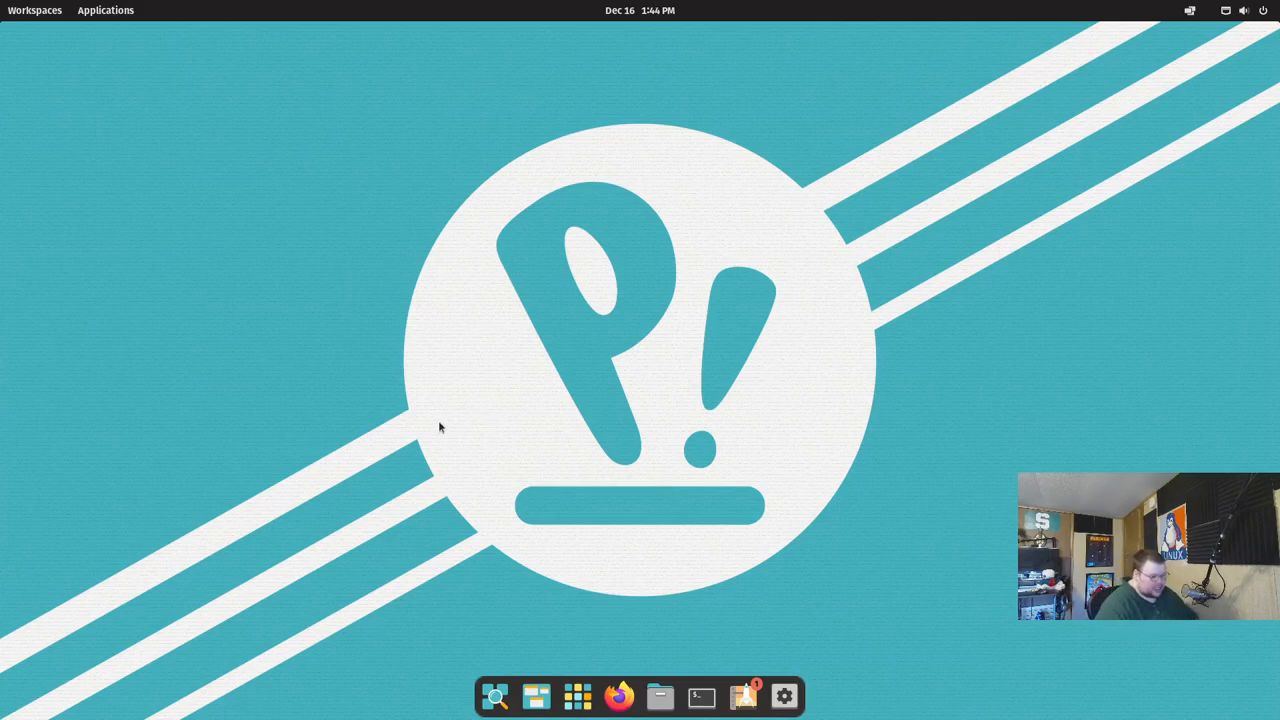
Step: Show the OS Upgrade & Recovery page in Settings, confirming the most current Pop!_OS version
click(784, 696)
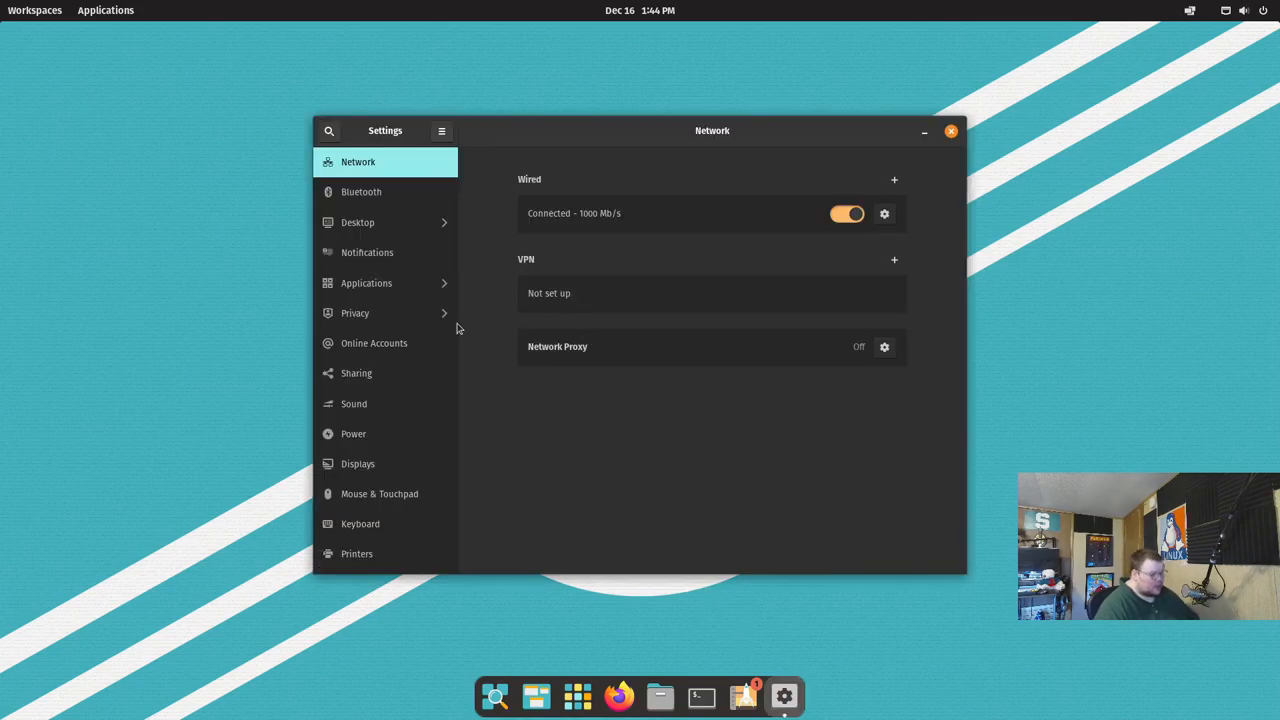
scroll(down, 3)
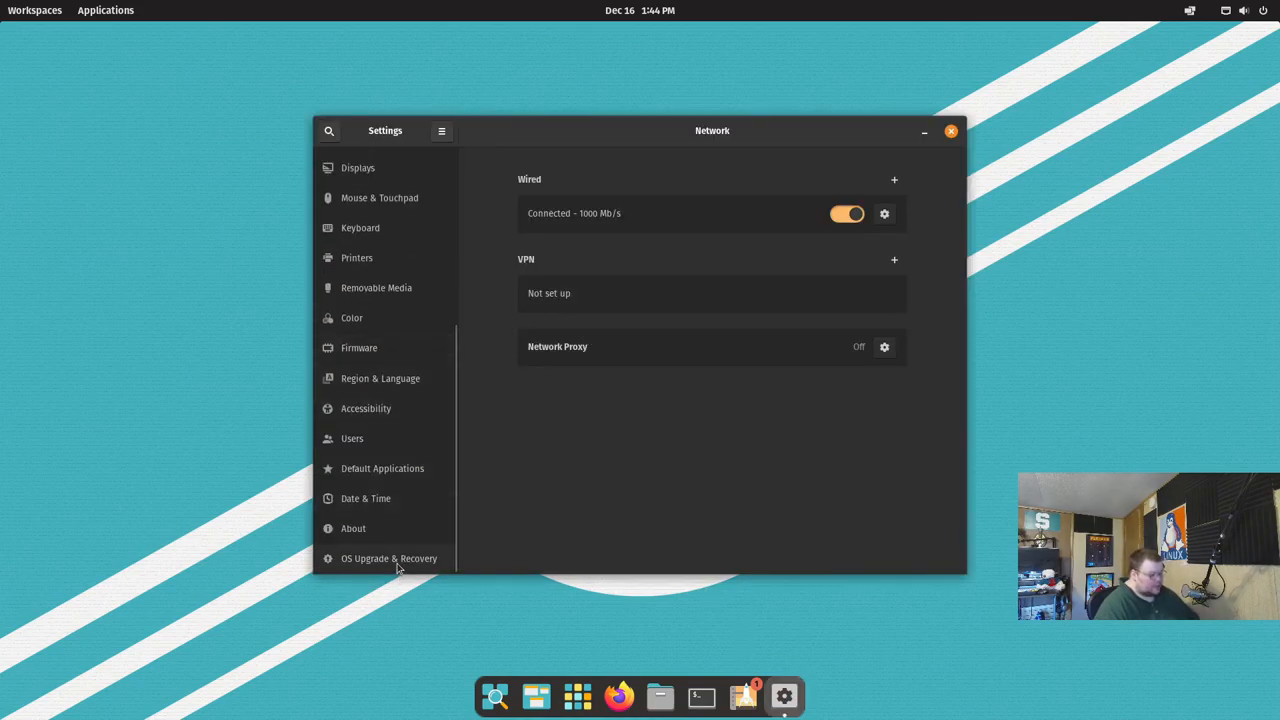
click(389, 558)
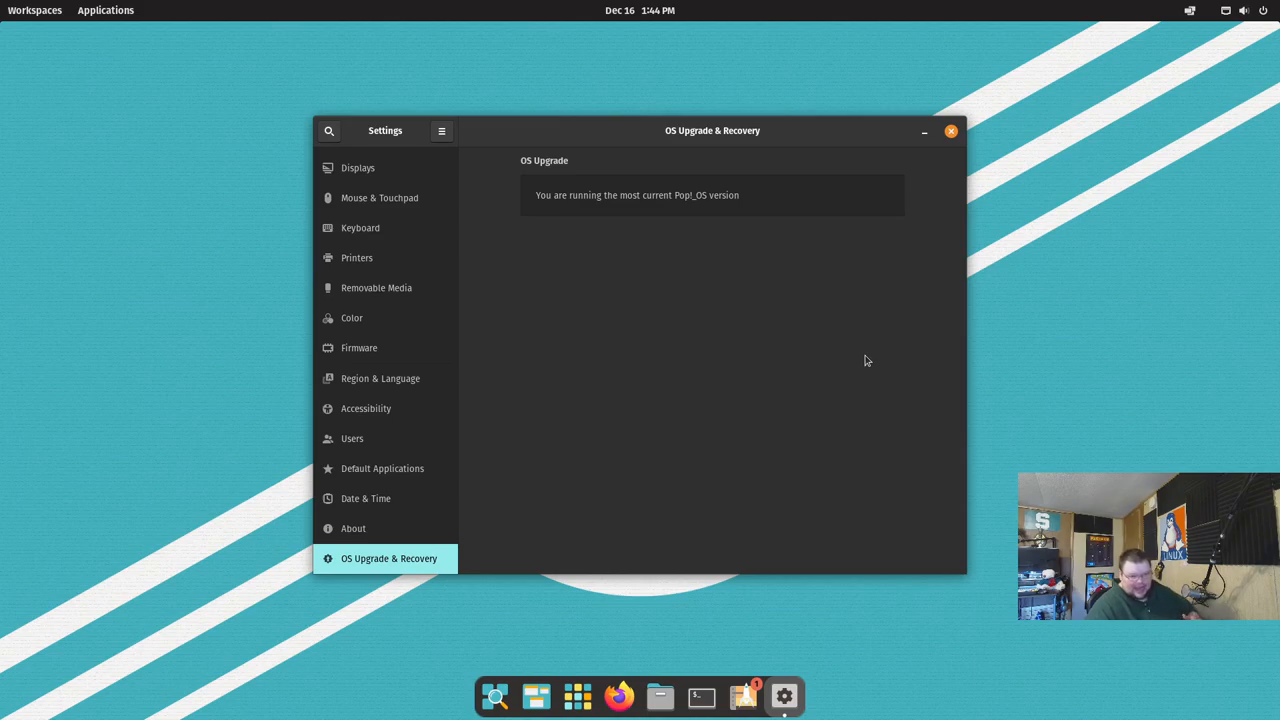
mouse_move(683, 541)
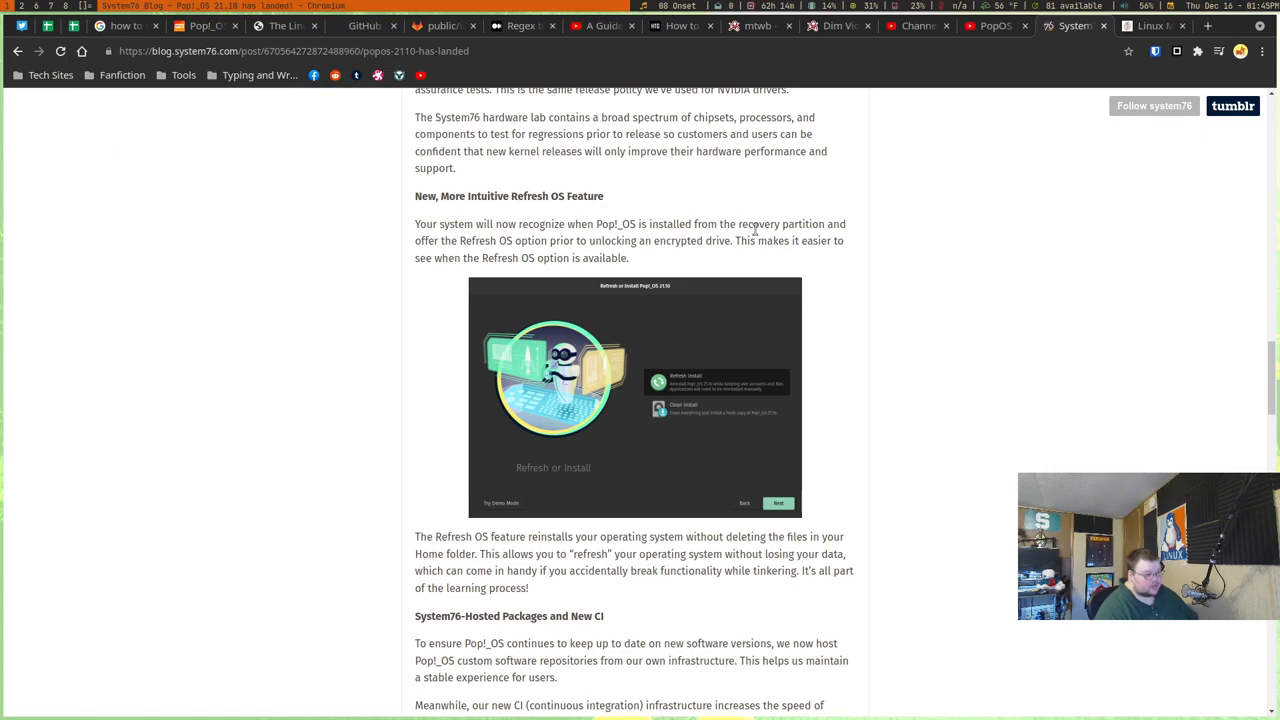
mouse_move(485, 243)
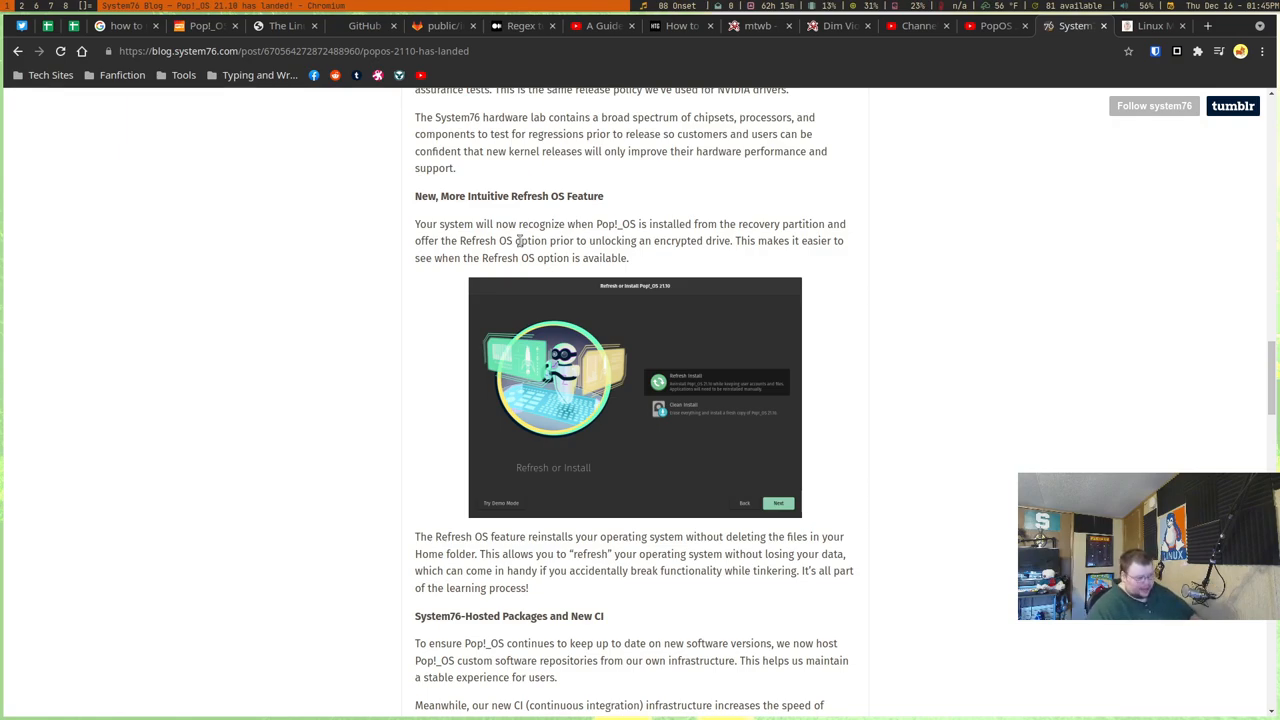
mouse_move(678, 349)
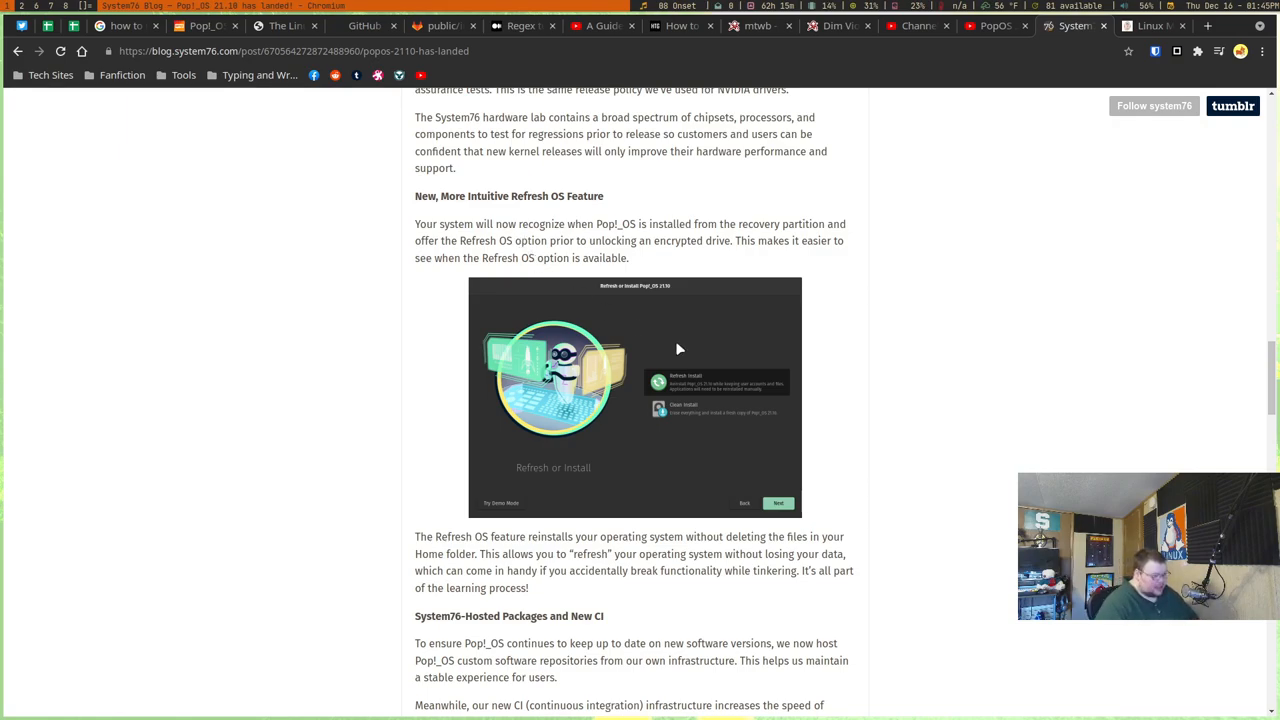
mouse_move(785, 499)
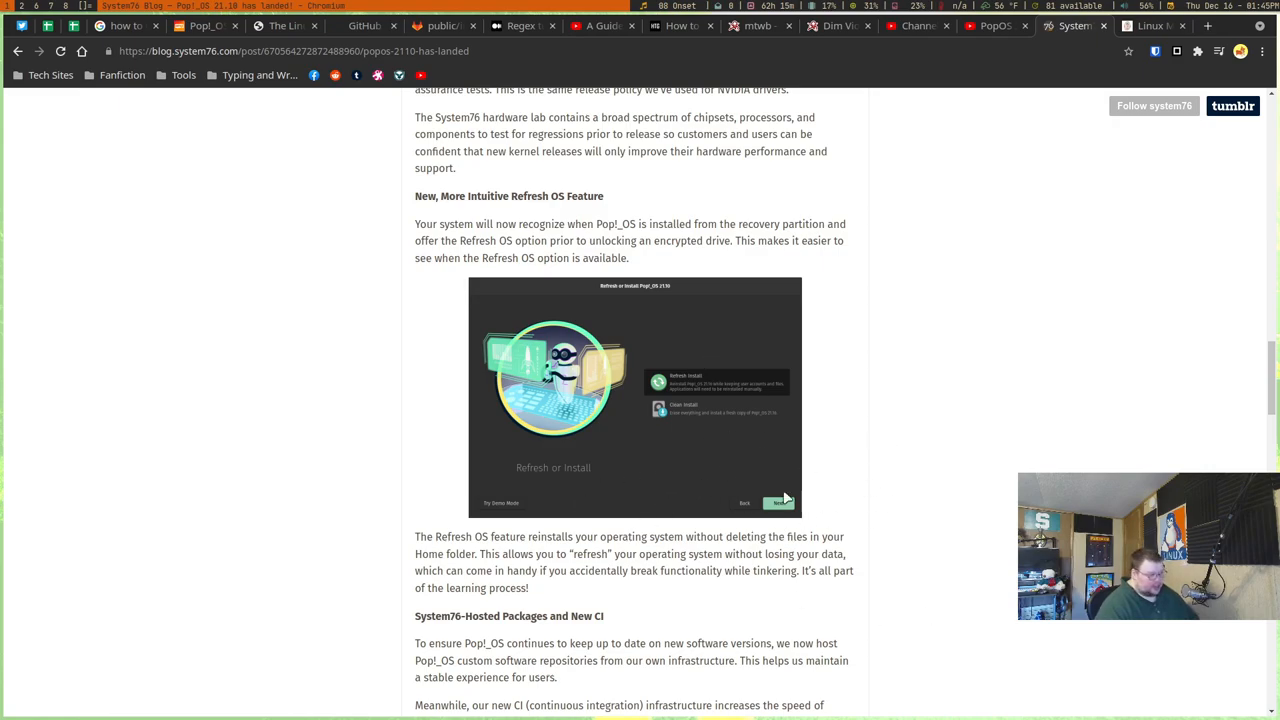
mouse_move(96, 126)
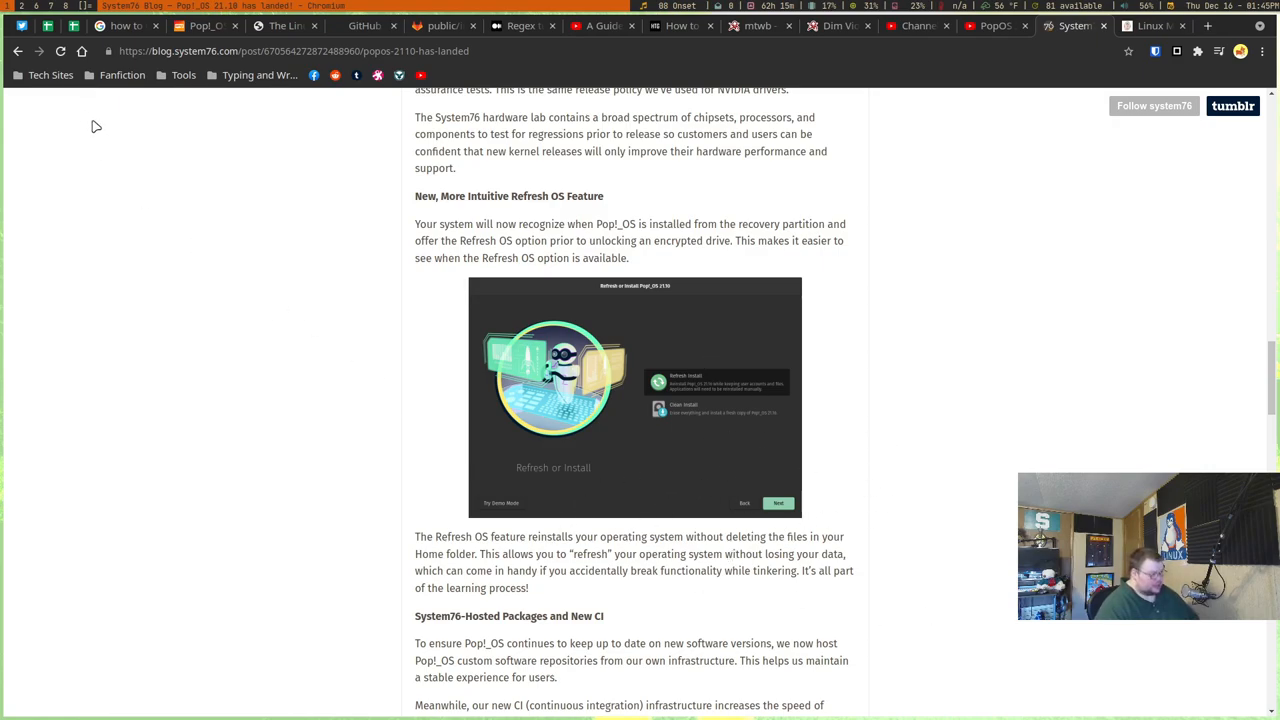
mouse_move(67, 33)
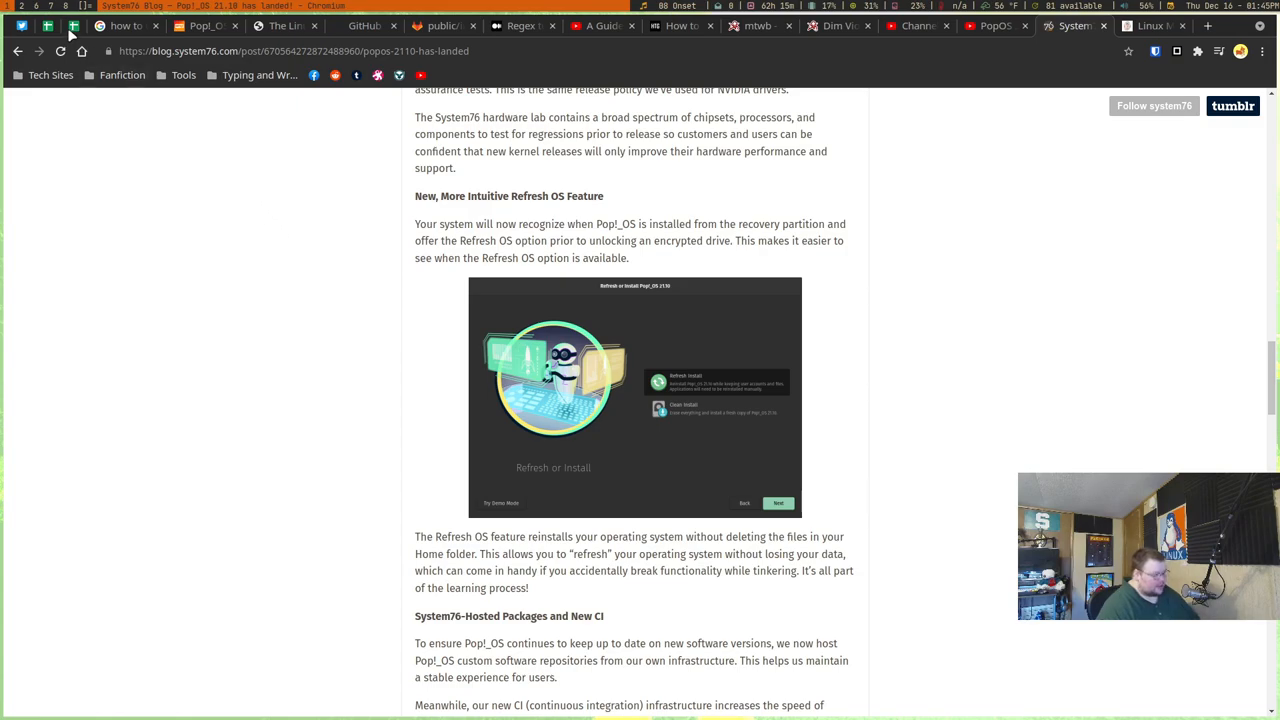
Step: Run uname -a in Terminal to show the 5.15.5 generic kernel details
click(784, 696)
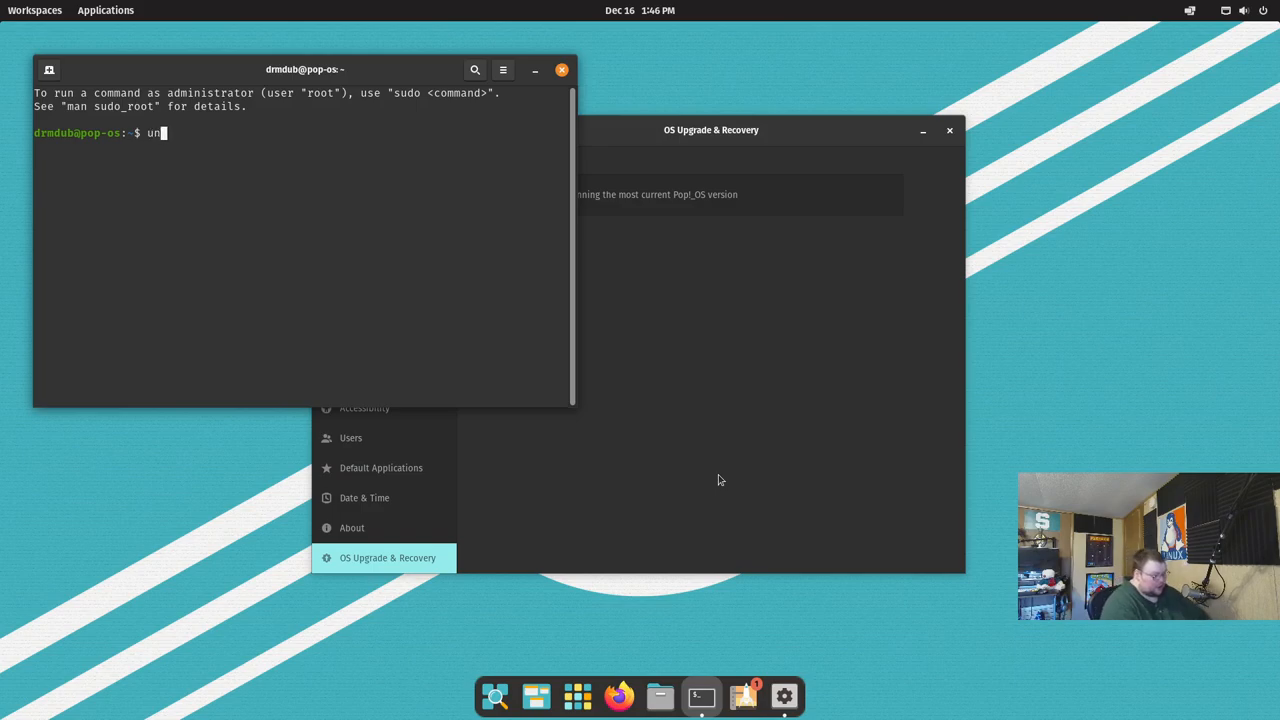
text(ame -a)
key(Return)
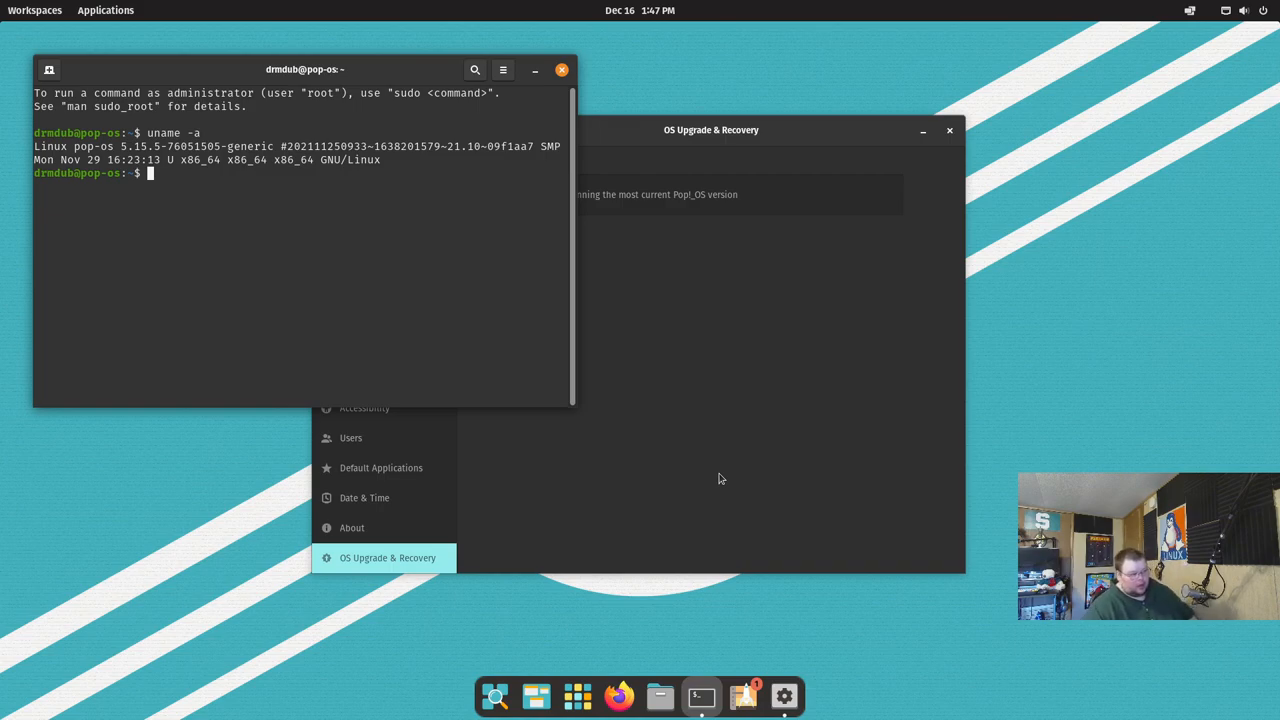
mouse_move(769, 473)
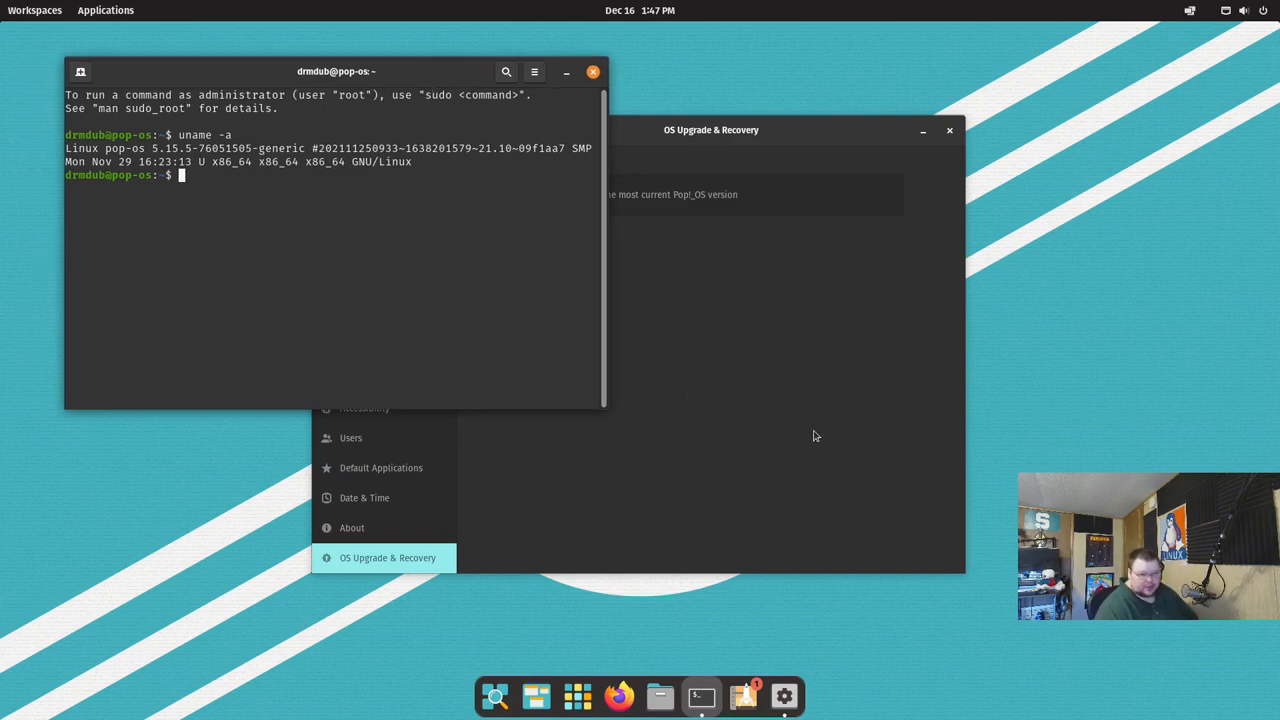
mouse_move(491, 127)
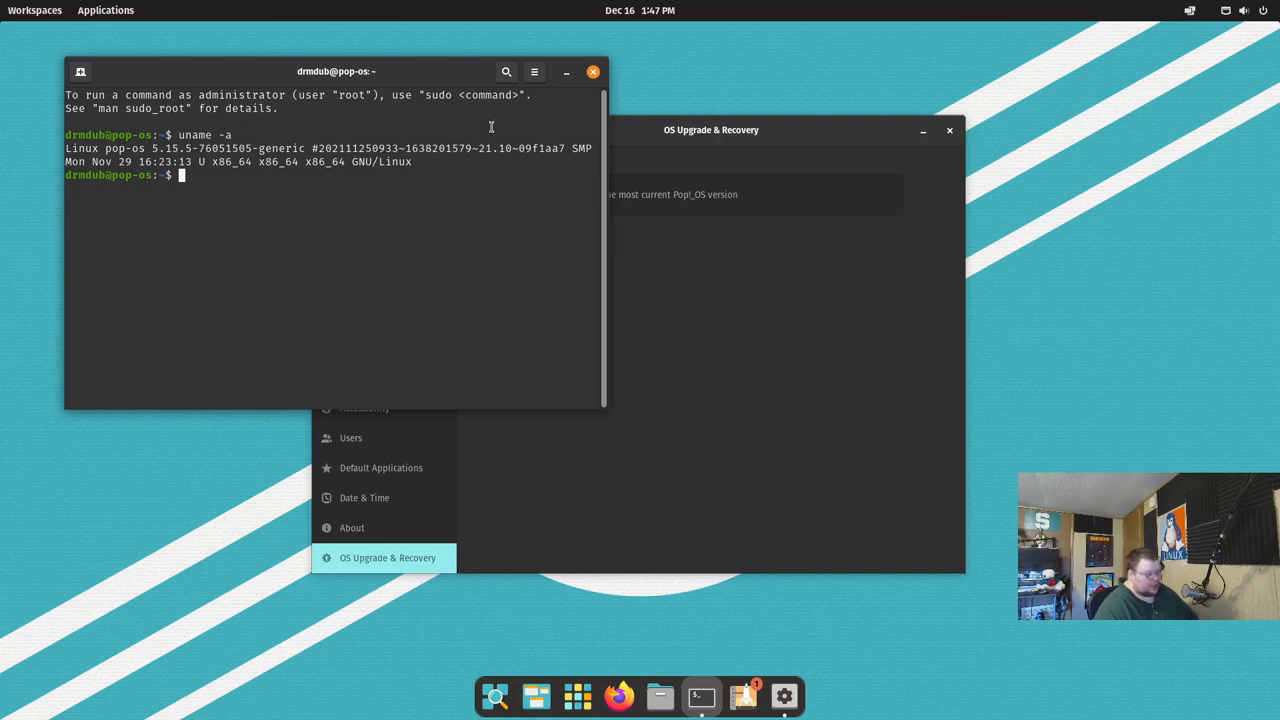
mouse_move(566, 178)
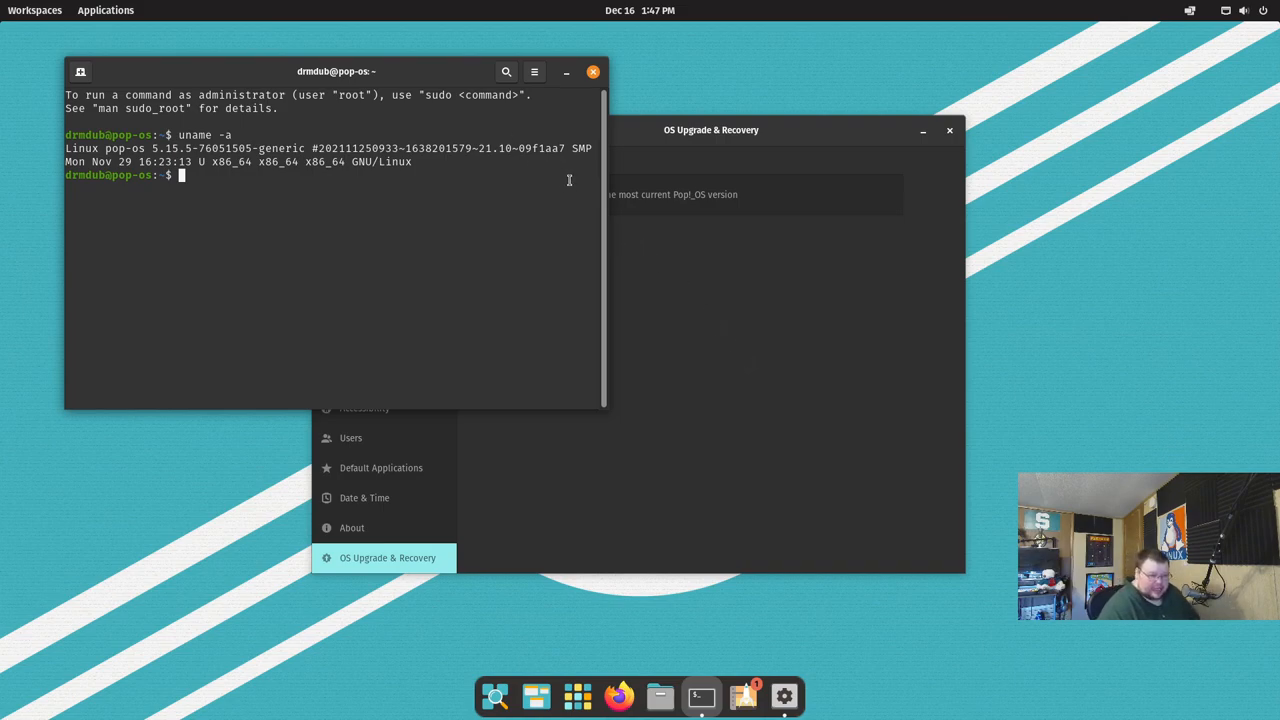
mouse_move(580, 184)
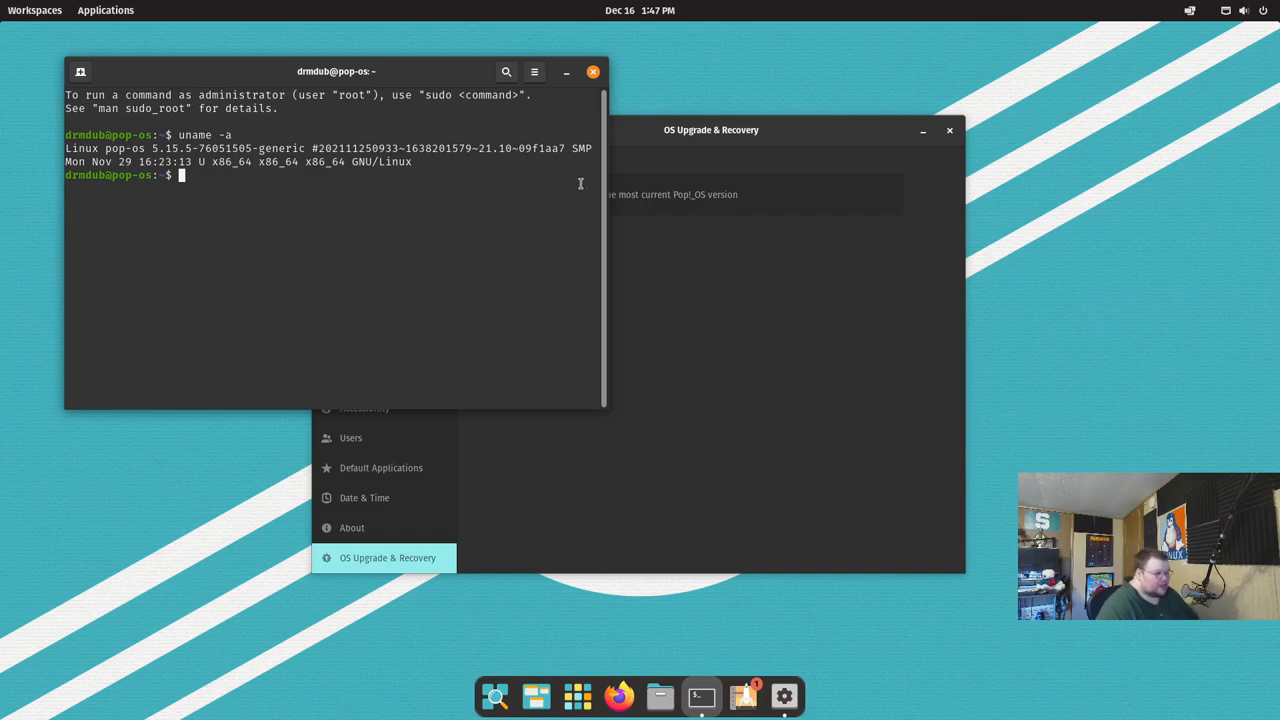
mouse_move(544, 105)
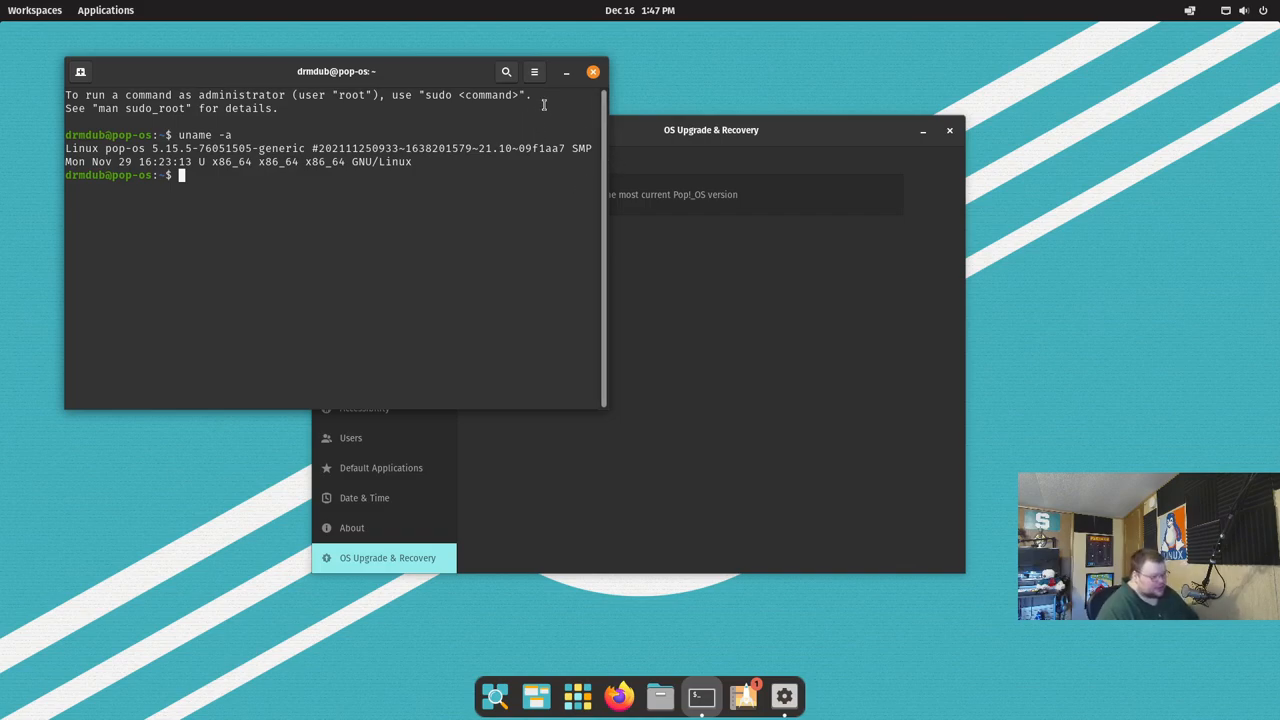
click(534, 71)
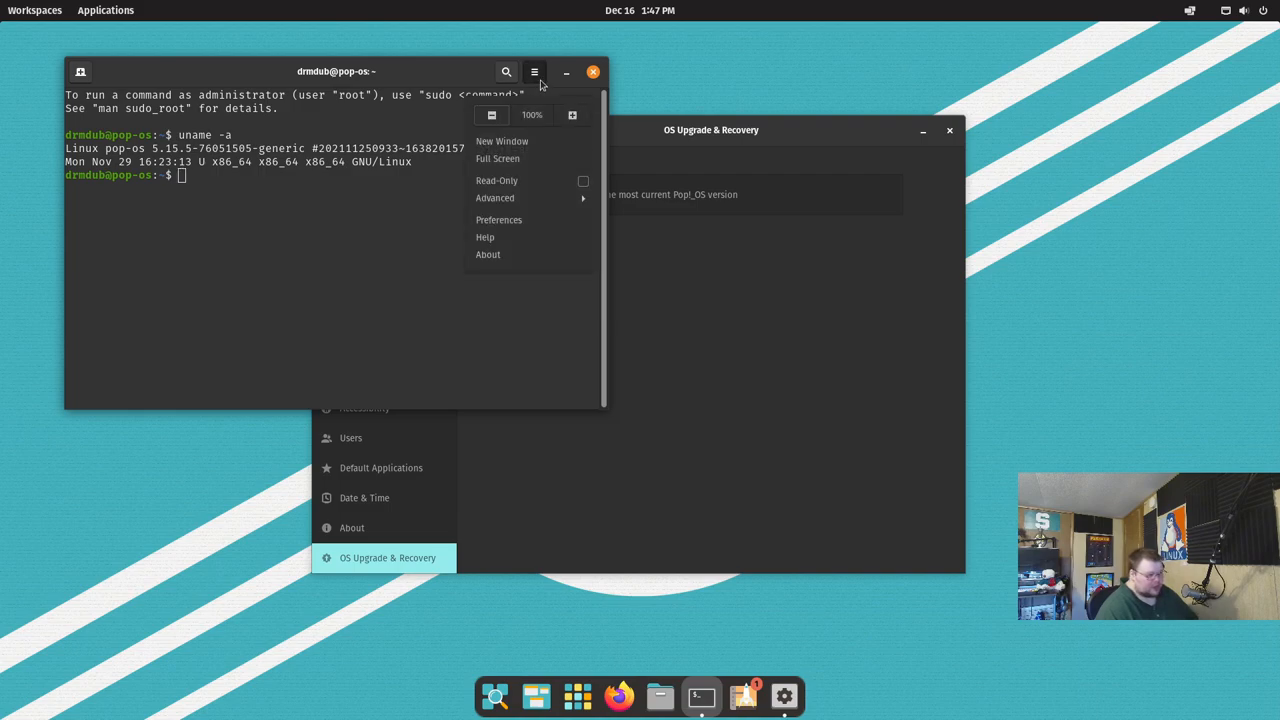
click(488, 254)
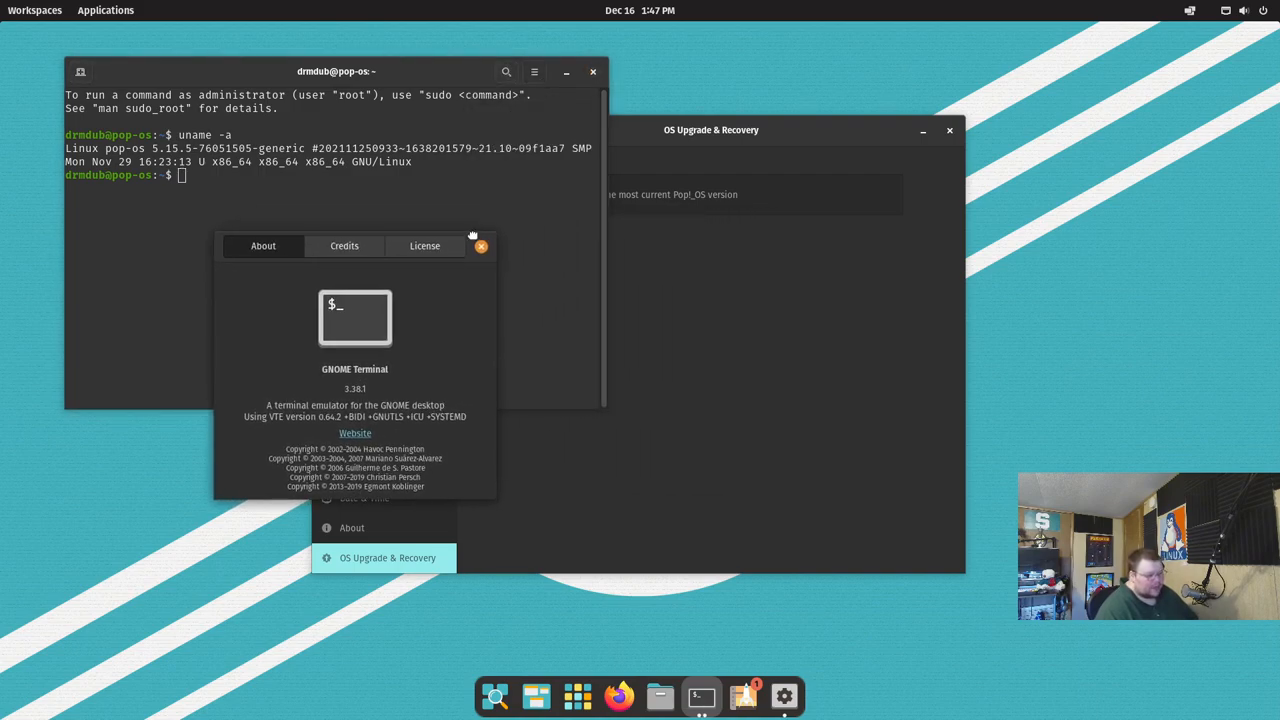
mouse_move(803, 373)
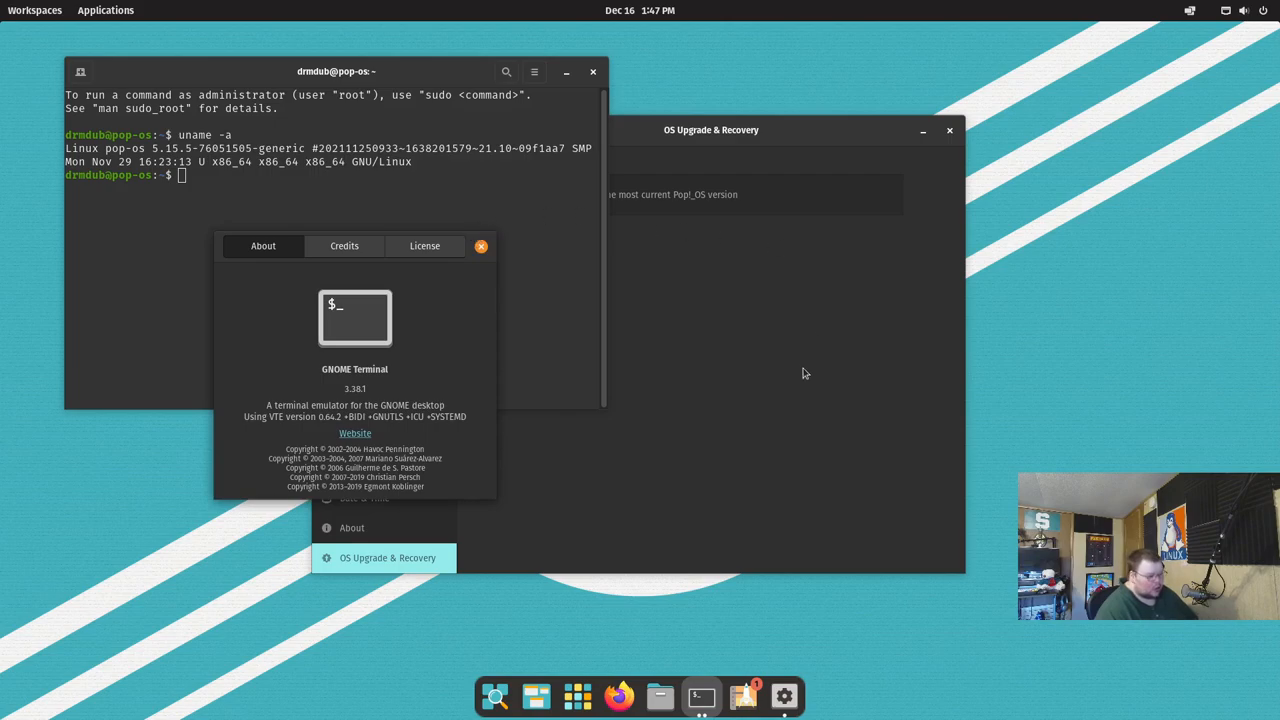
mouse_move(433, 372)
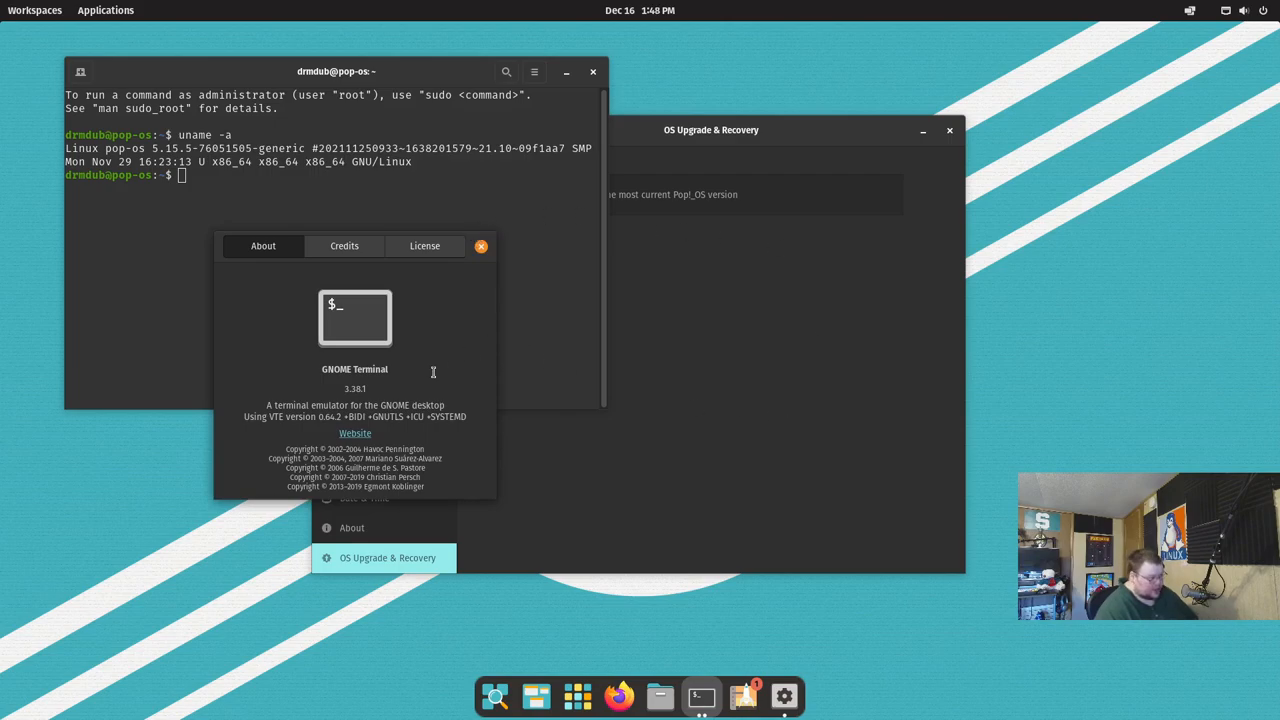
click(481, 246)
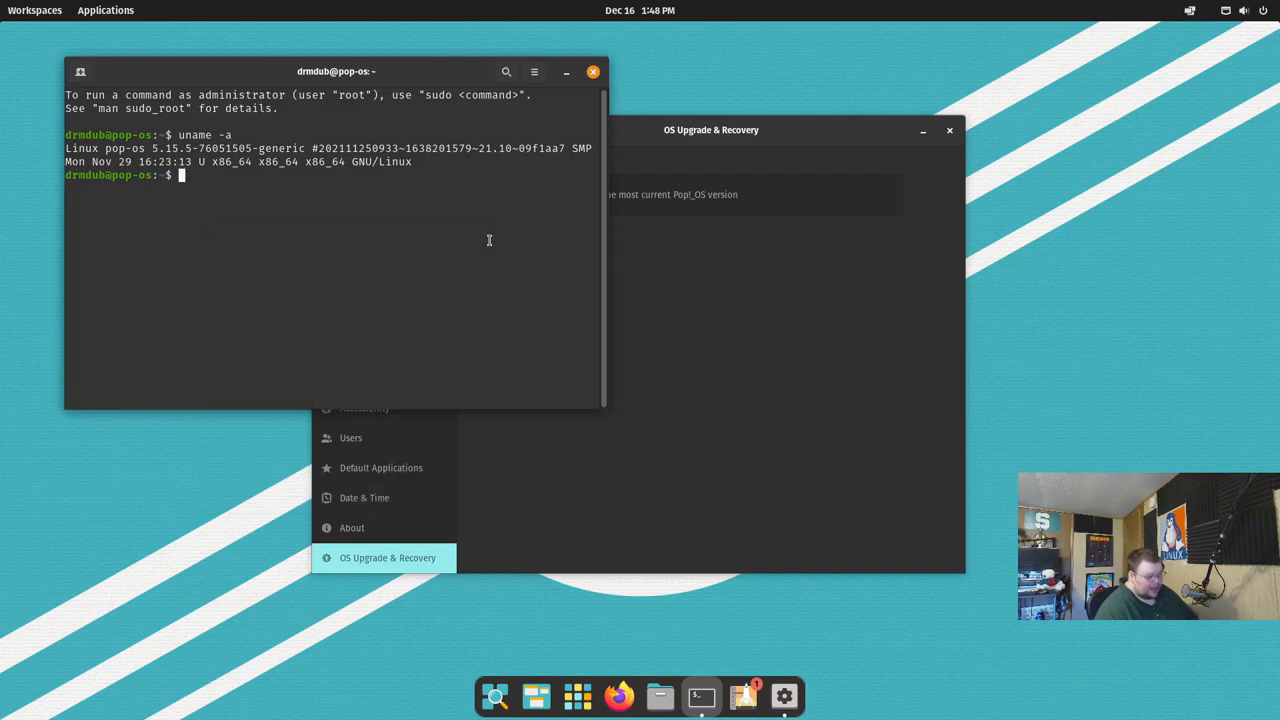
Step: Close Terminal, open Files on Home and confirm its About dialog shows version 40.2
click(593, 71)
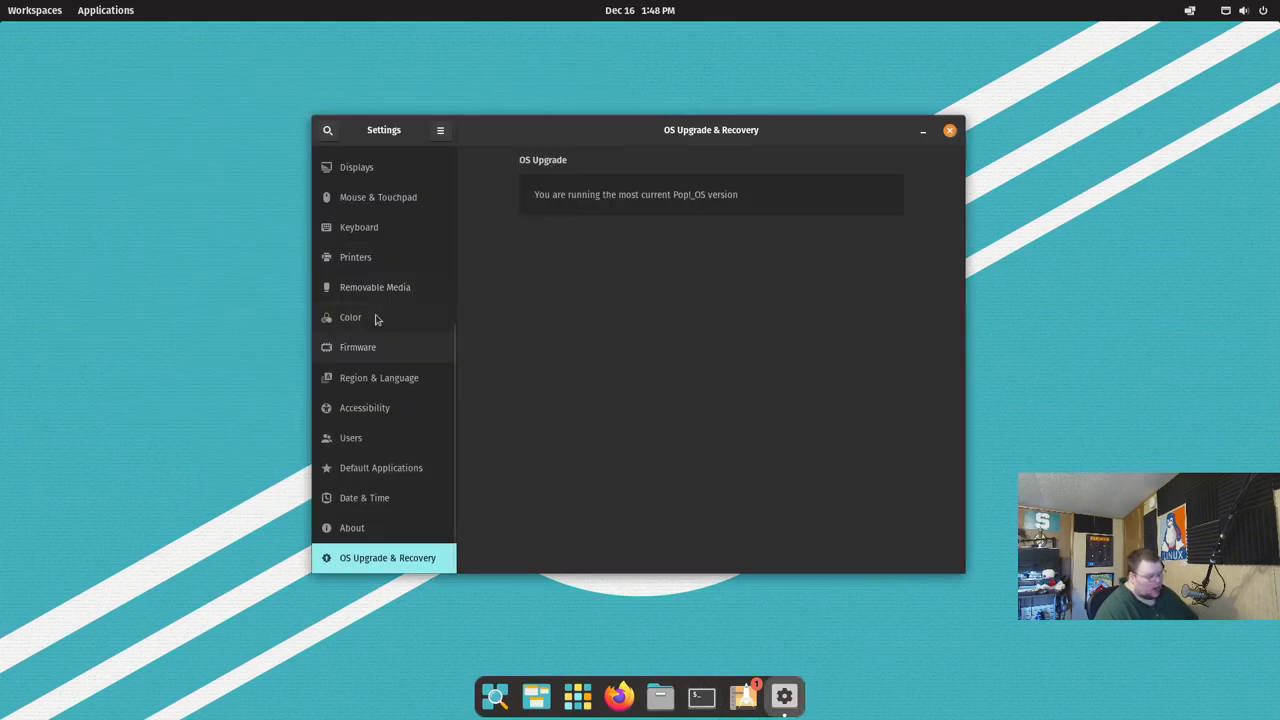
mouse_move(757, 682)
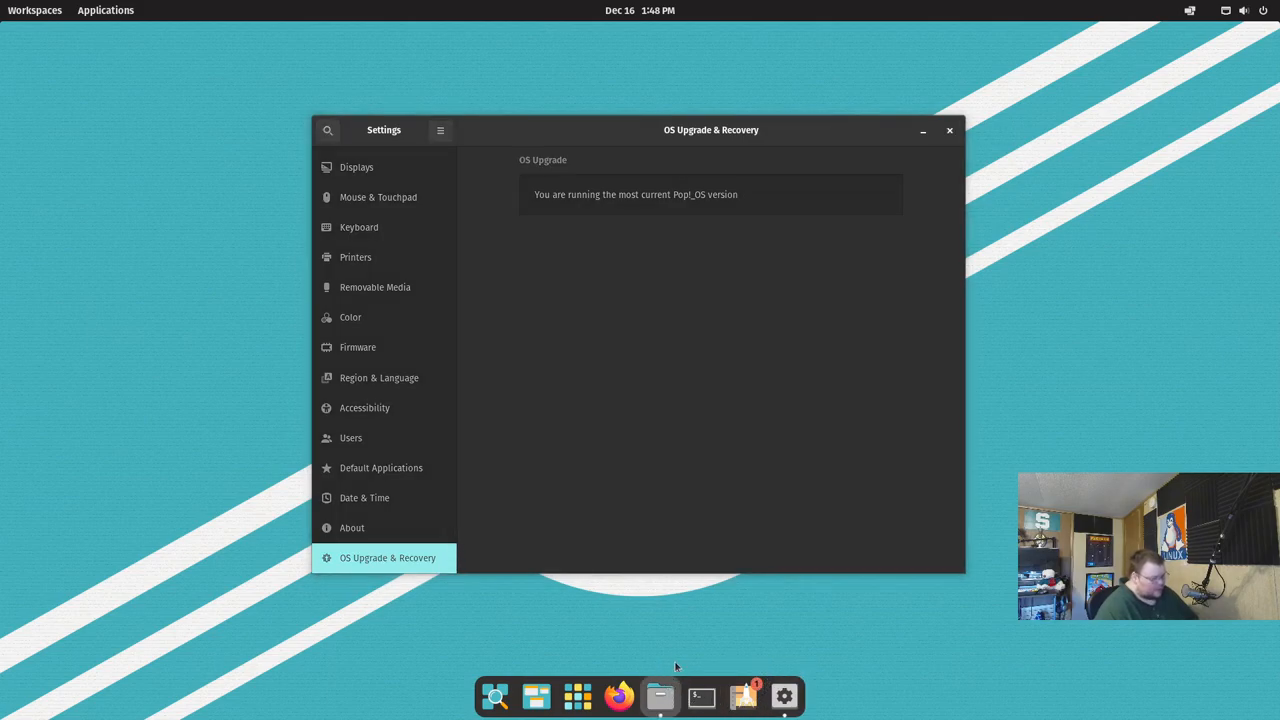
click(659, 697)
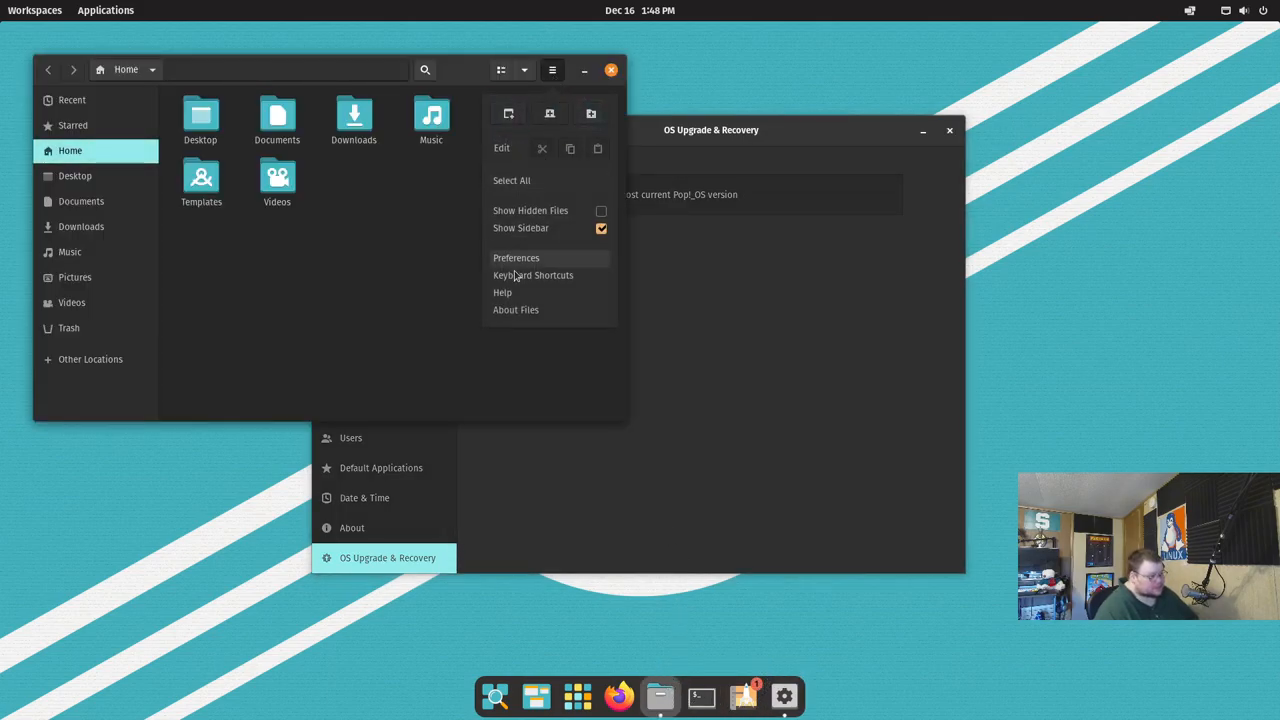
click(516, 309)
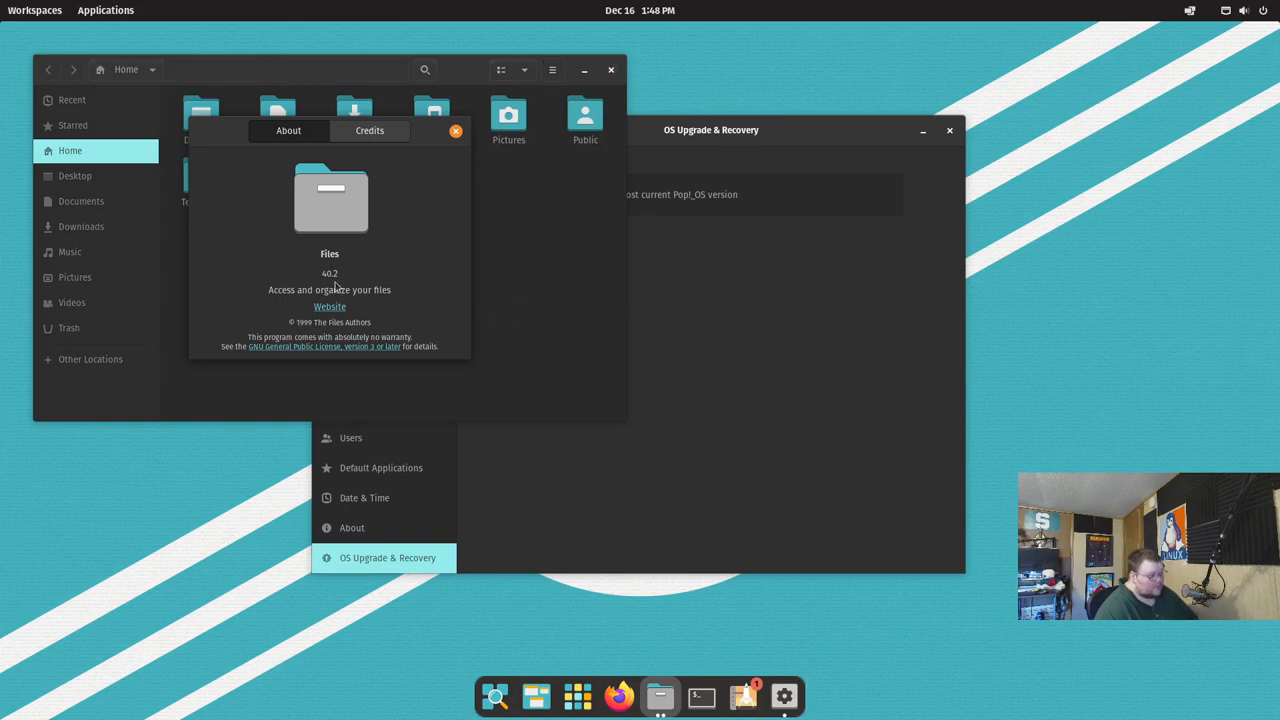
click(456, 131)
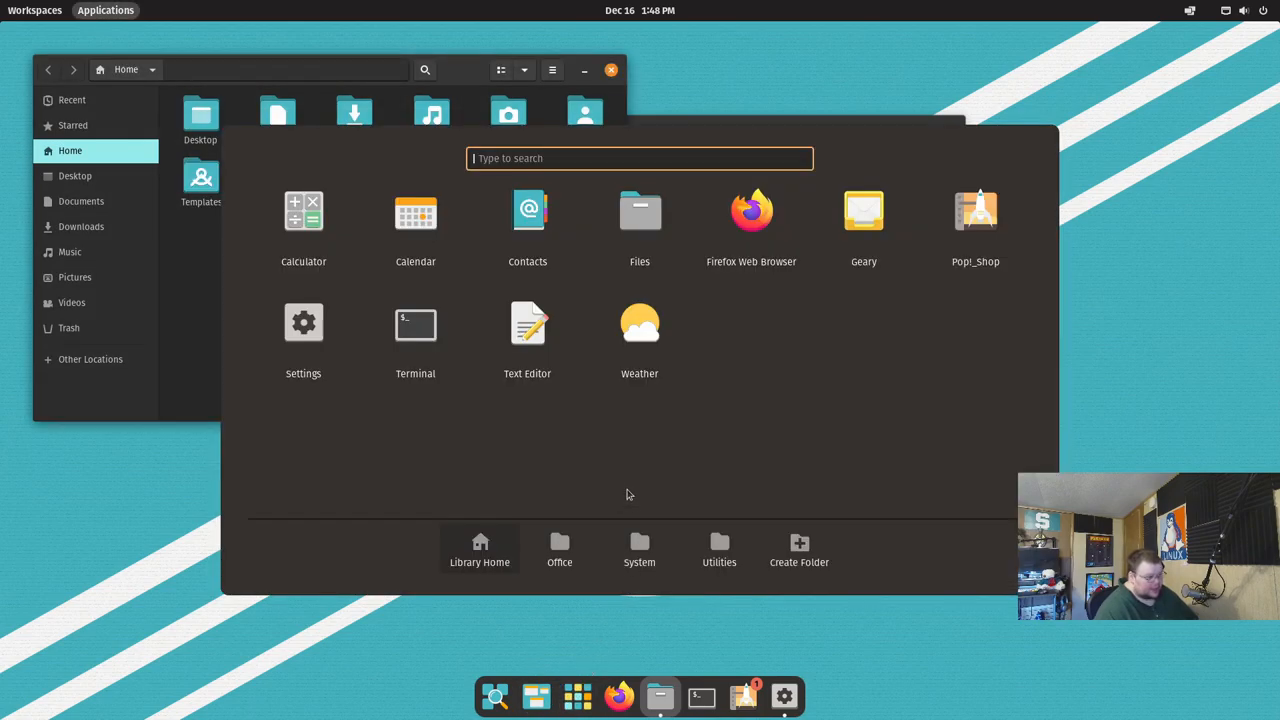
Step: Launch Calendar on the December 2021 month view and confirm it is version 41.0
click(415, 225)
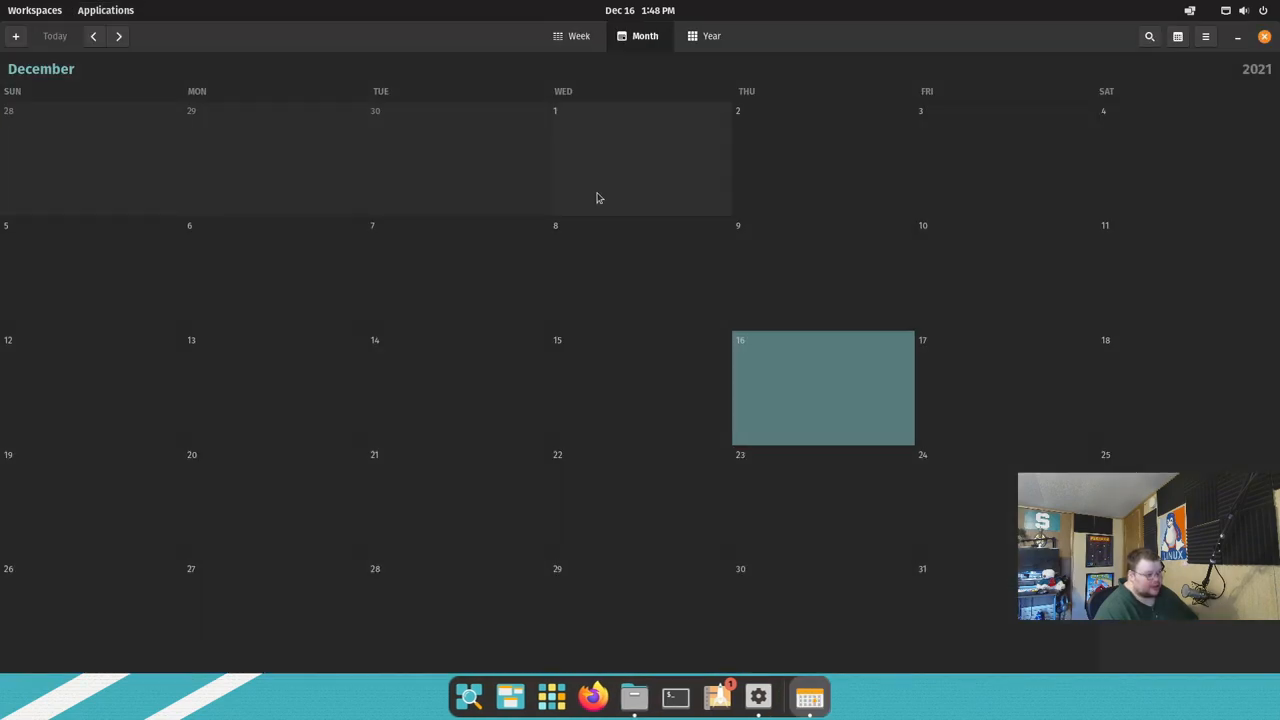
click(1205, 36)
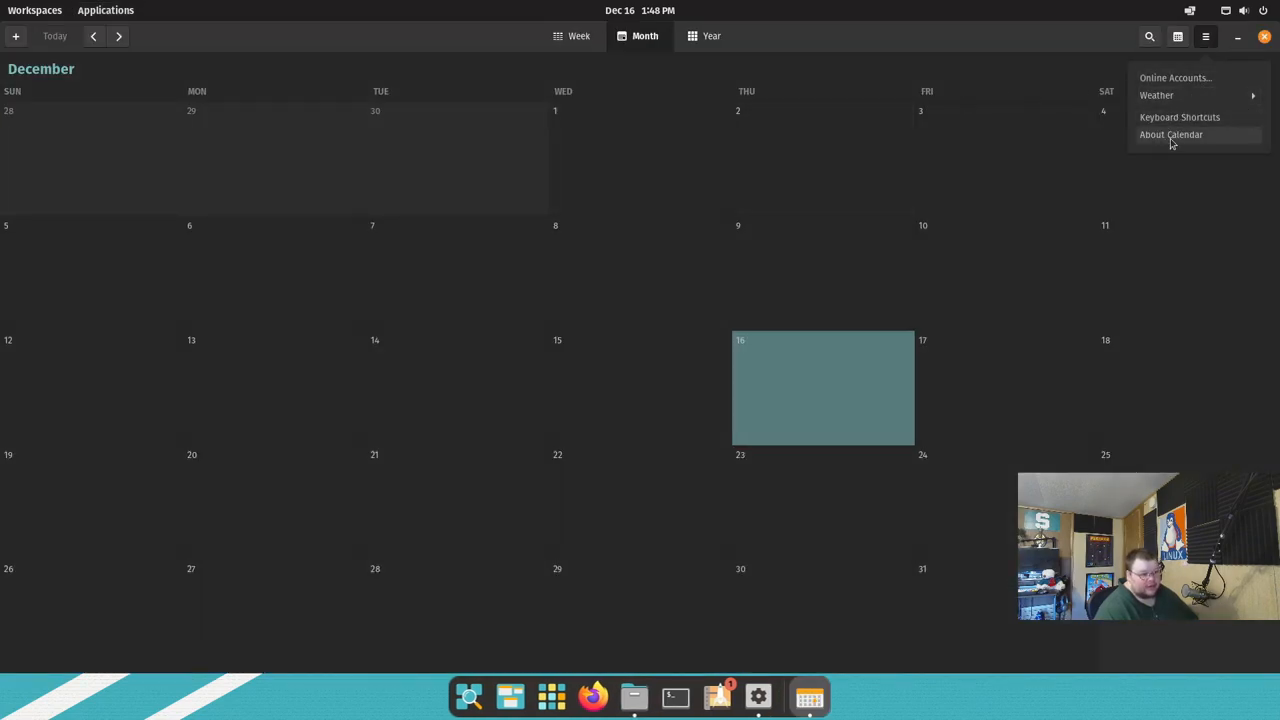
click(1171, 134)
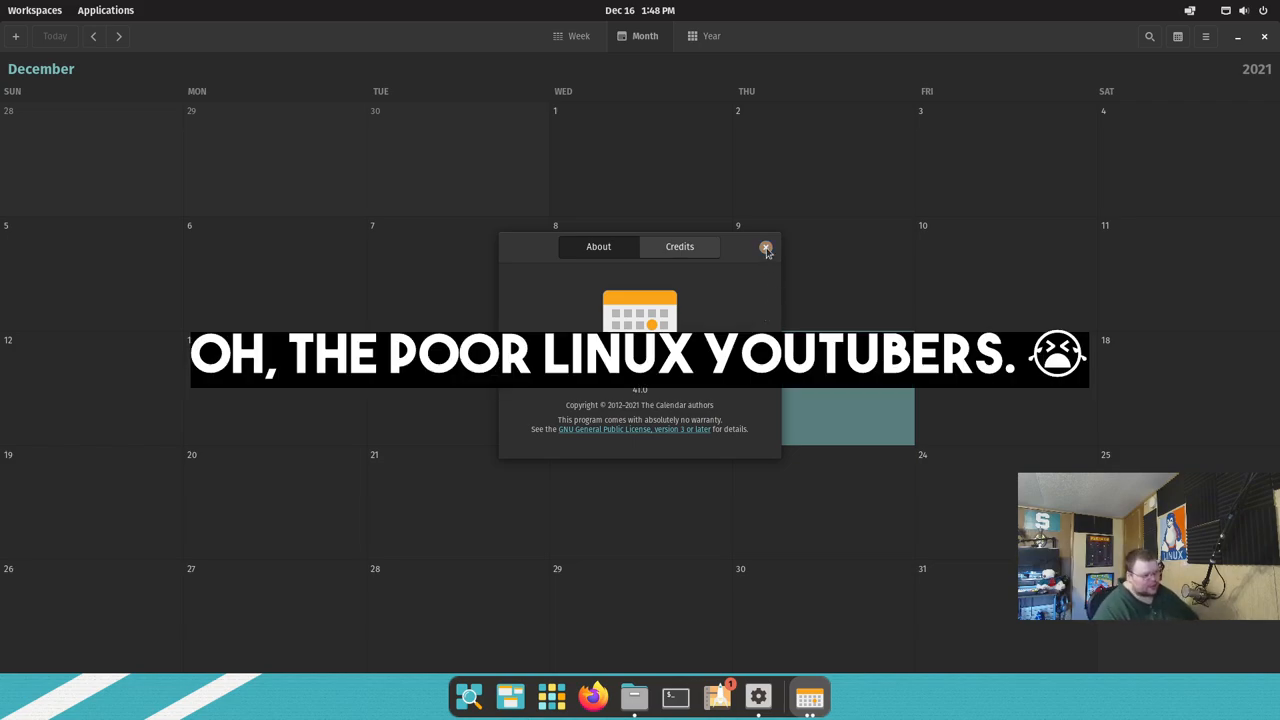
click(766, 247)
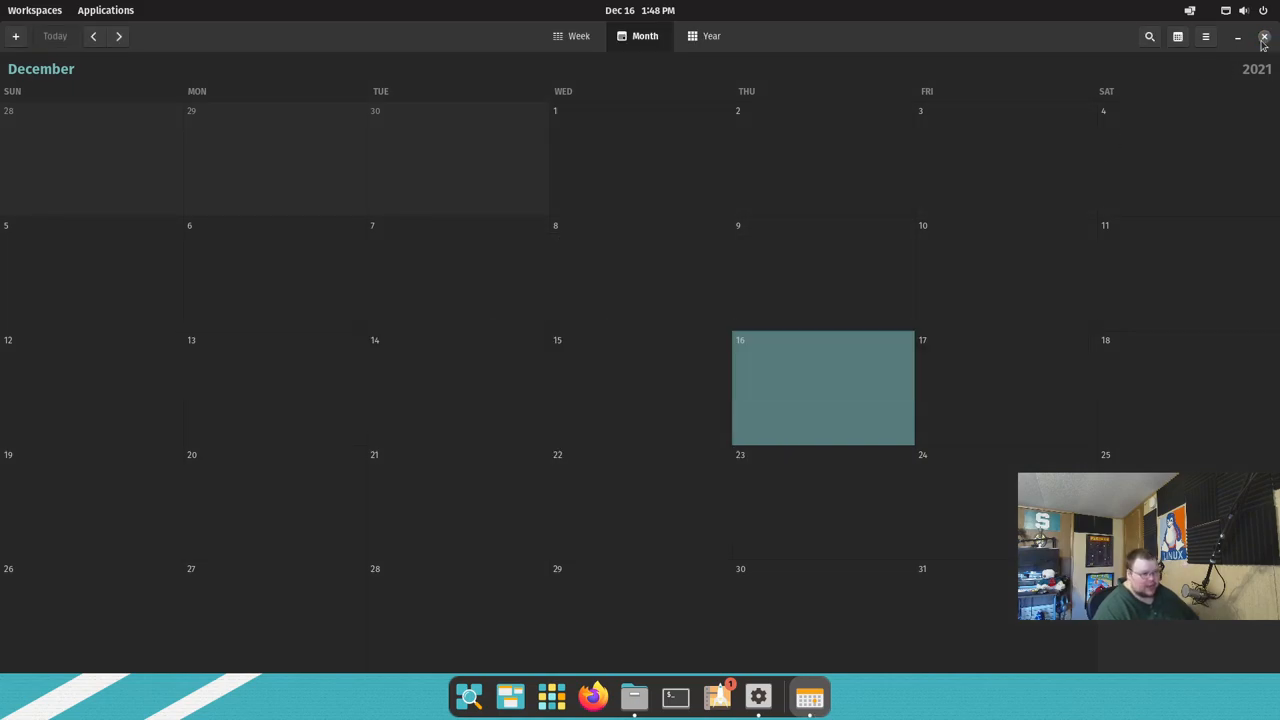